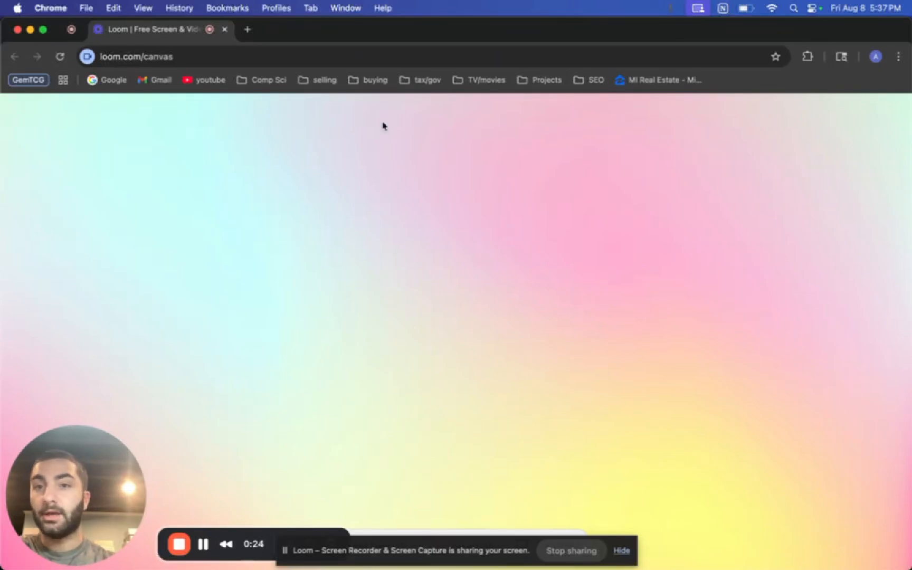
Step: Show the saved 'selling' bookmarks folder from the bookmarks bar in a new tab
left_click(316, 79)
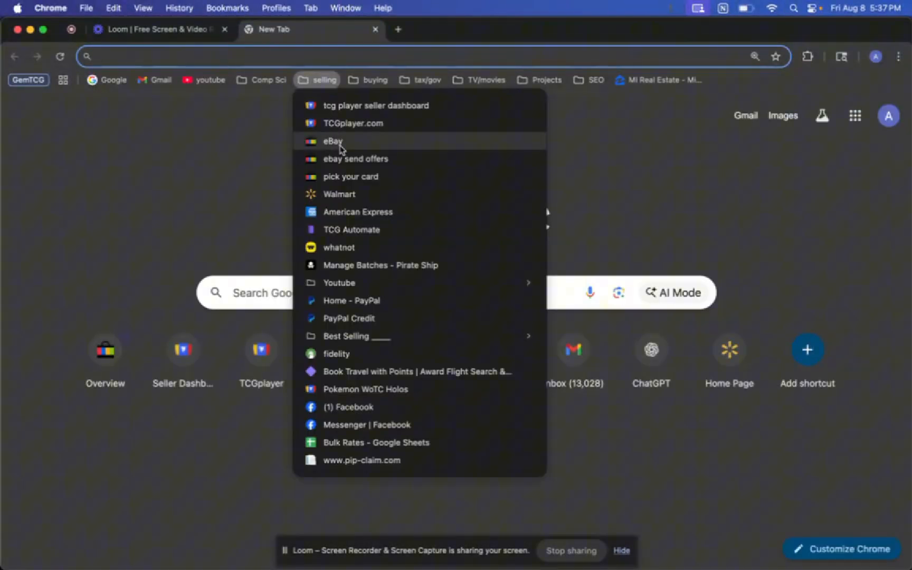
Step: Load the eBay Seller Hub Overview from the bookmark and reveal the Listings menu
left_click(332, 140)
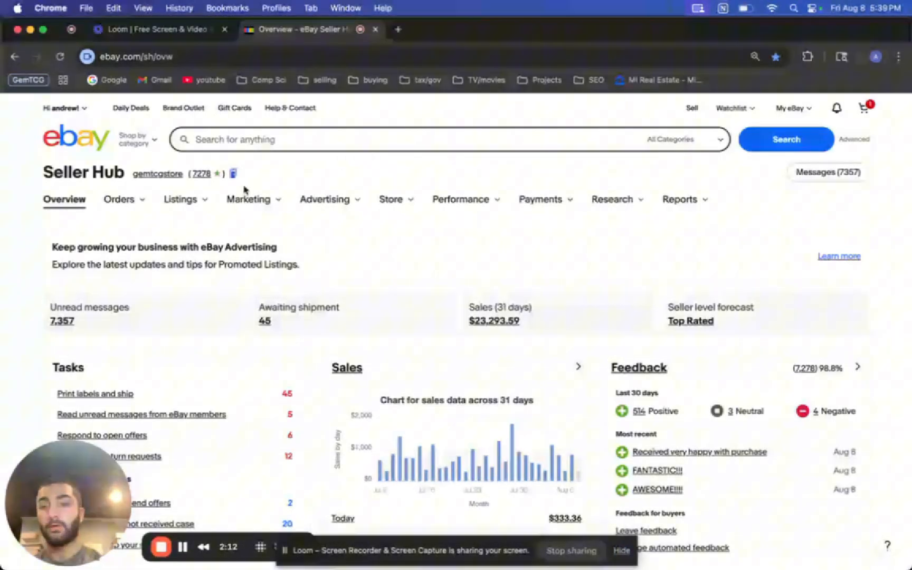
left_click(180, 198)
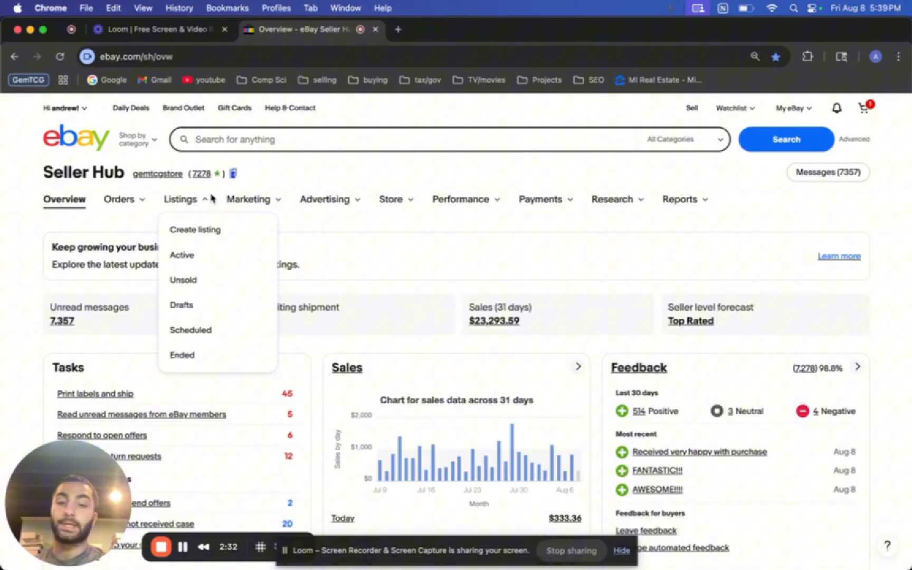
Step: Go to Advertising > Campaigns to view the store's 22 campaigns with clicks, sales, ad fees and ROAS
left_click(324, 198)
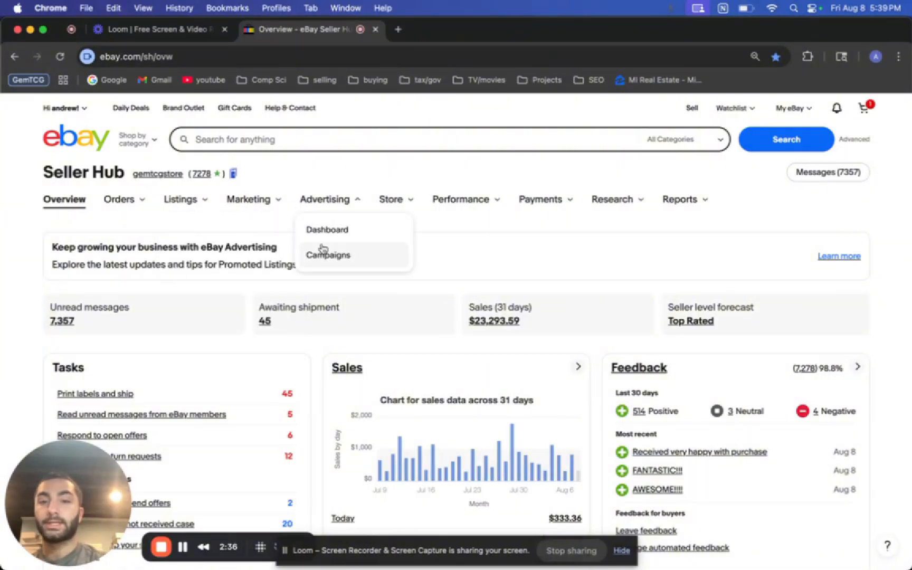
left_click(328, 254)
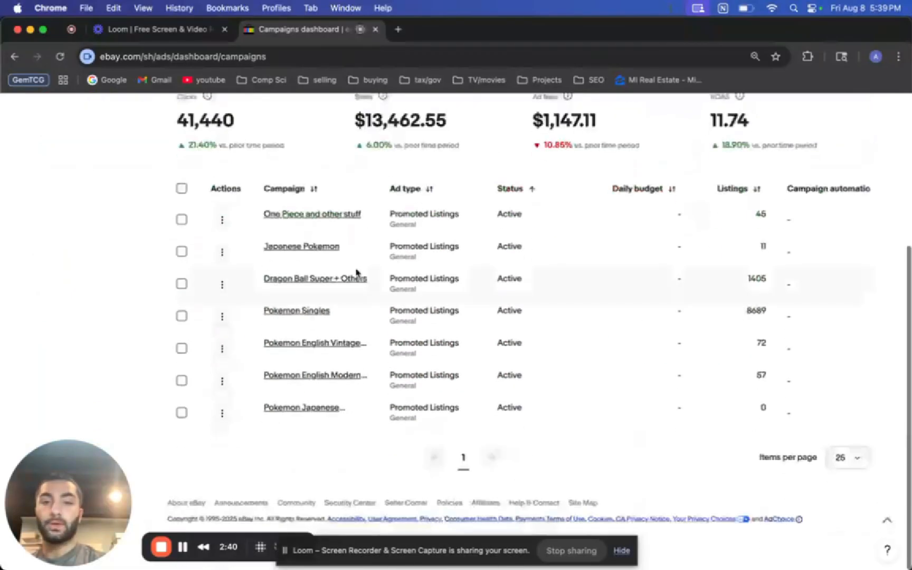
scroll("up", 3)
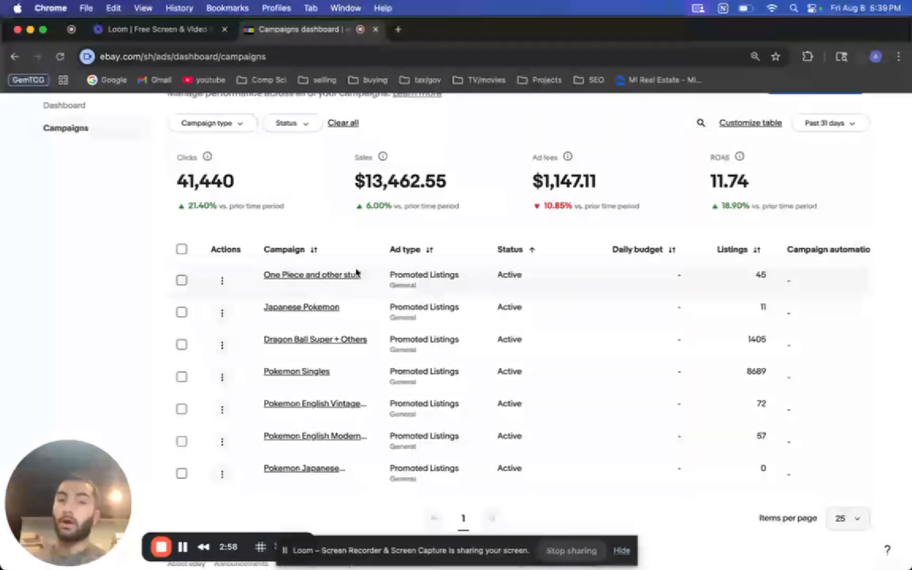
scroll("up", 3)
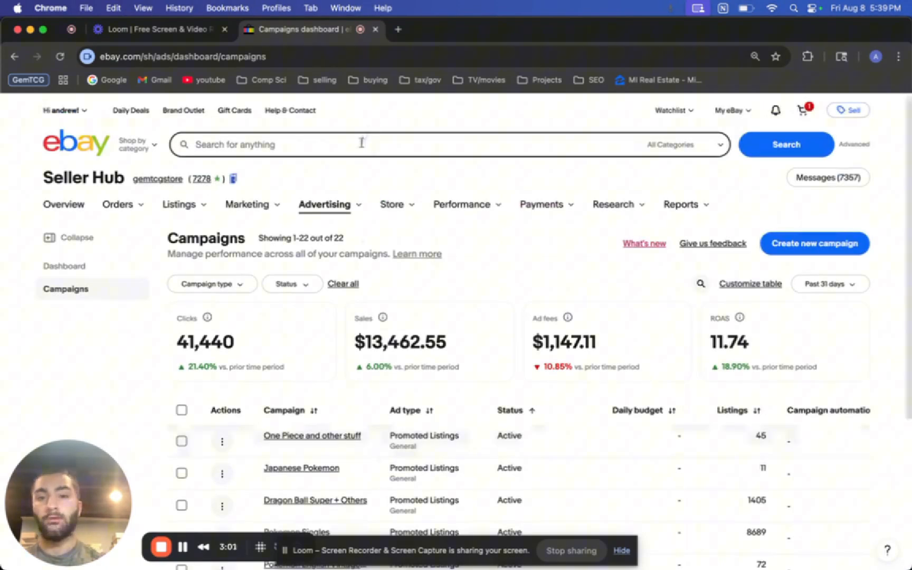
Step: Search eBay for 'umbreon ex' and scroll through the results to review the sponsored listings
type("umbreon ex")
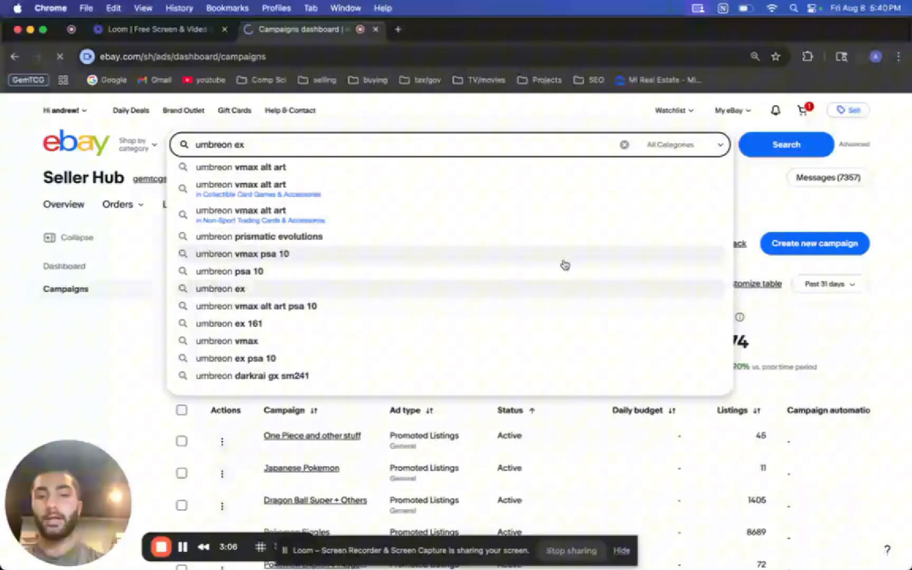
left_click(220, 288)
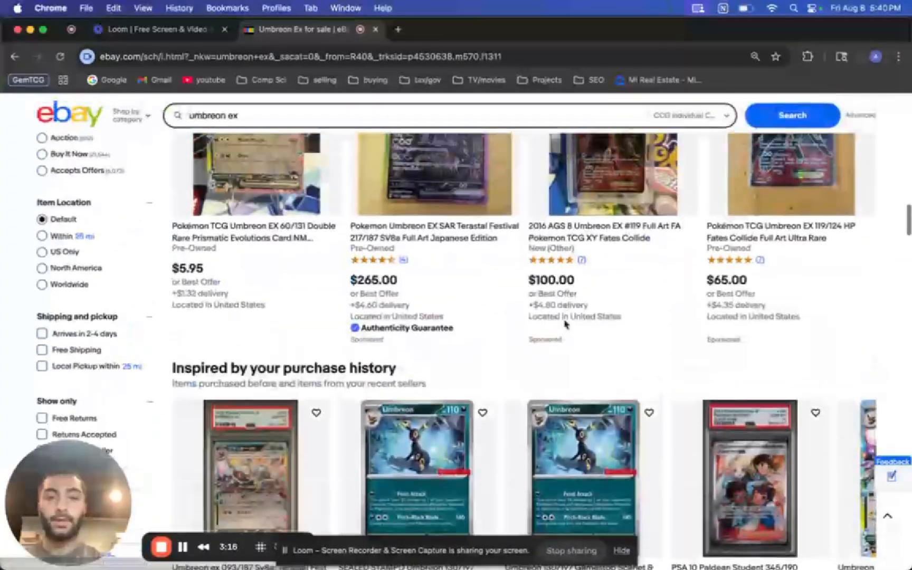
scroll("up", 3)
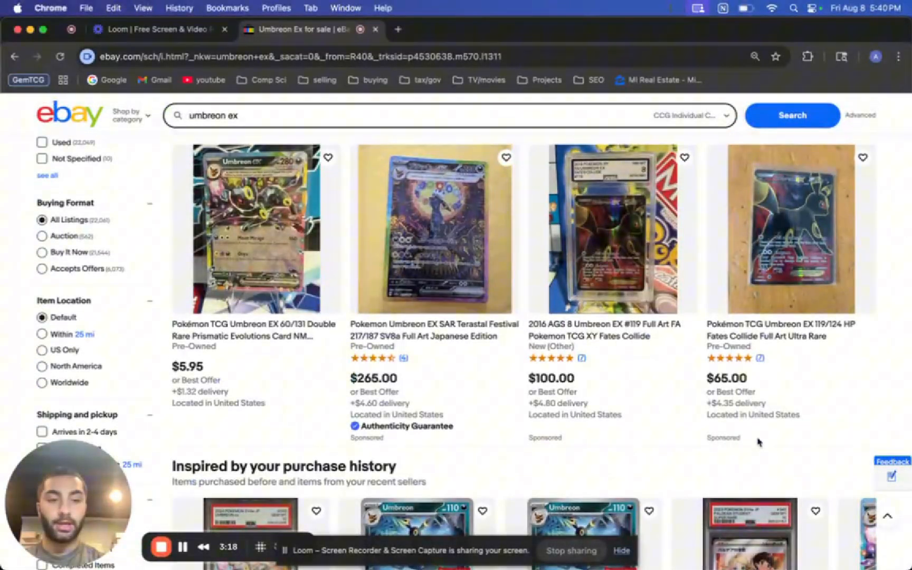
scroll("down", 3)
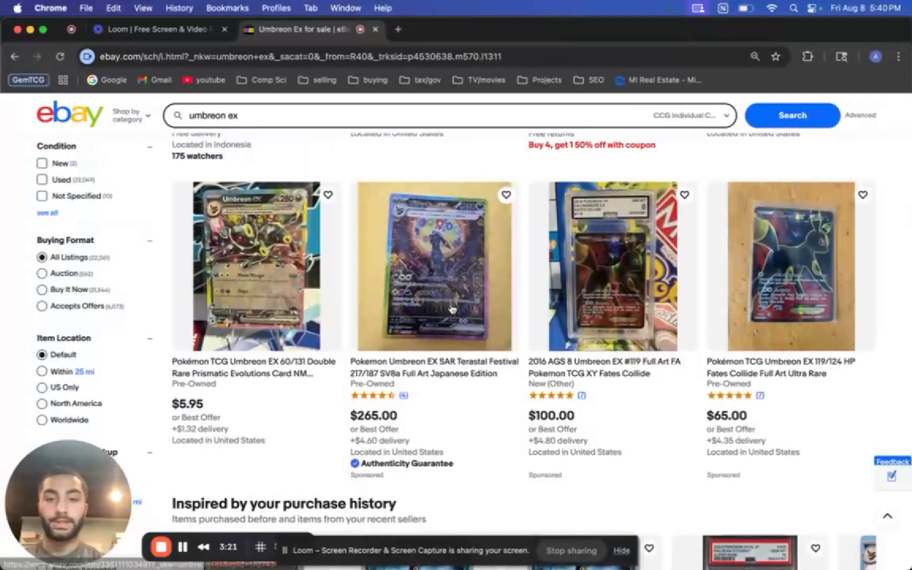
mouse_move(736, 404)
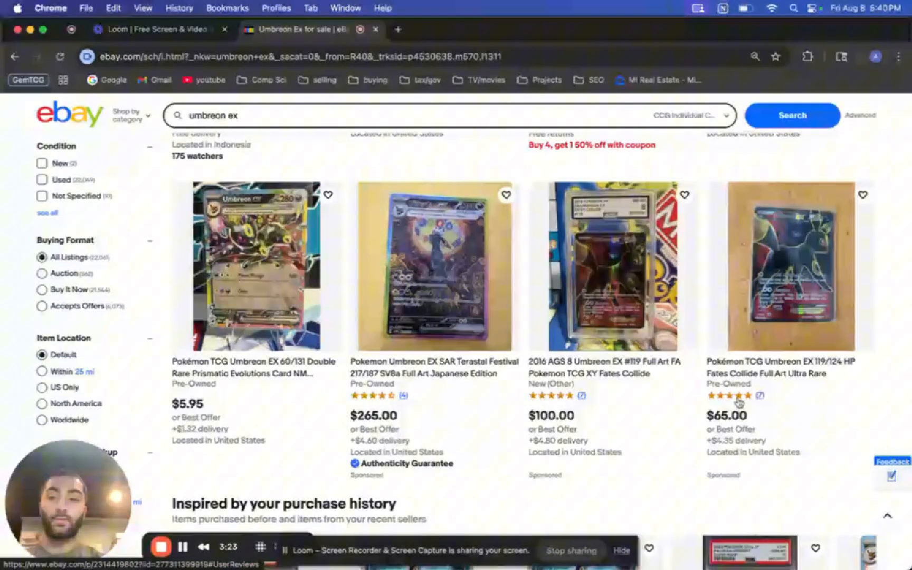
scroll("up", 3)
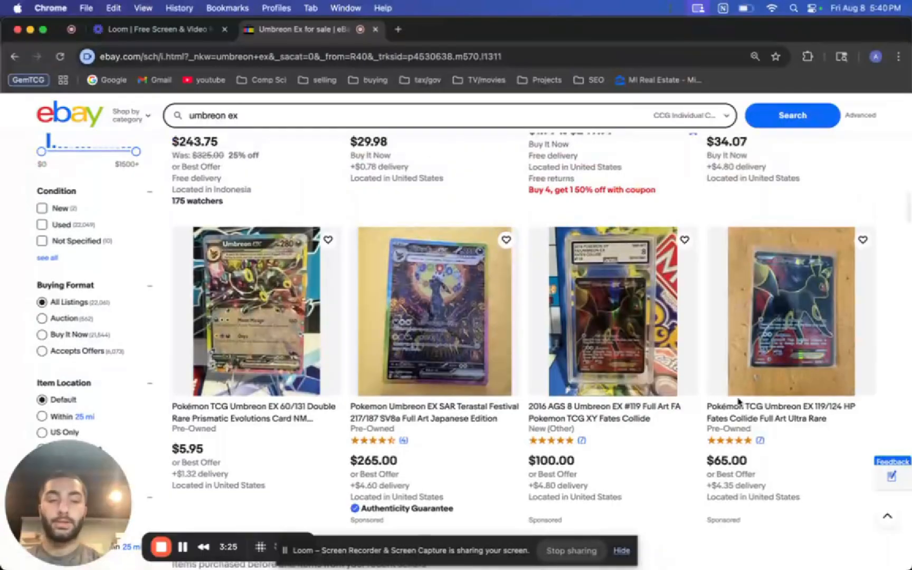
scroll("down", 3)
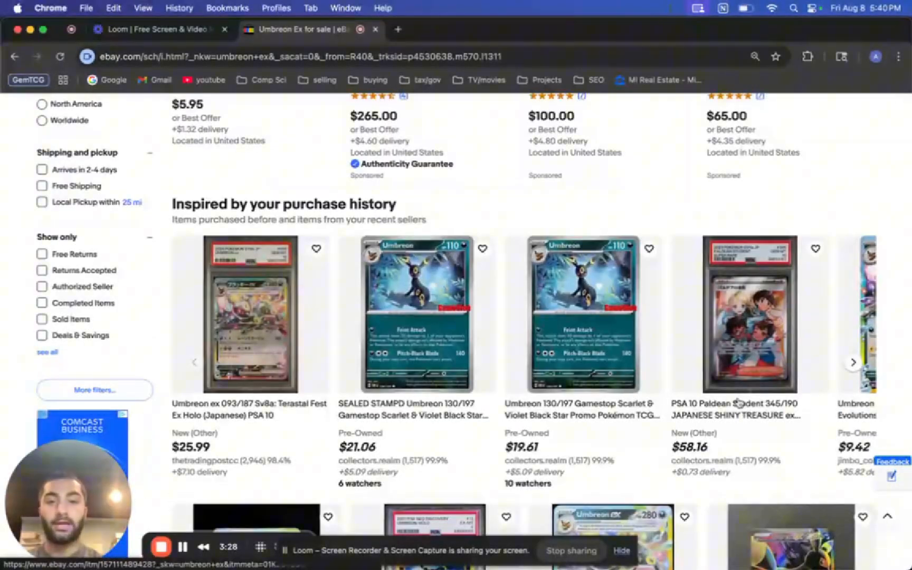
scroll("down", 3)
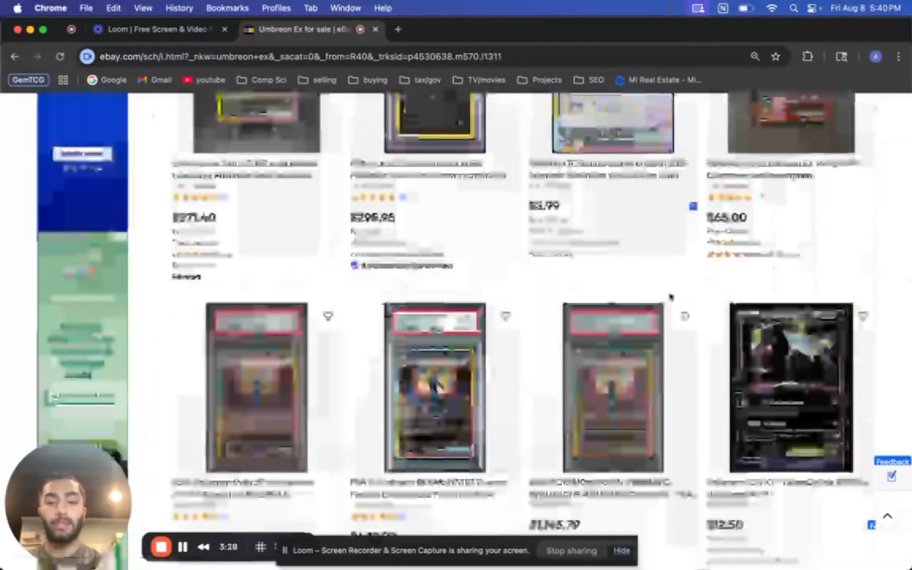
scroll("up", 3)
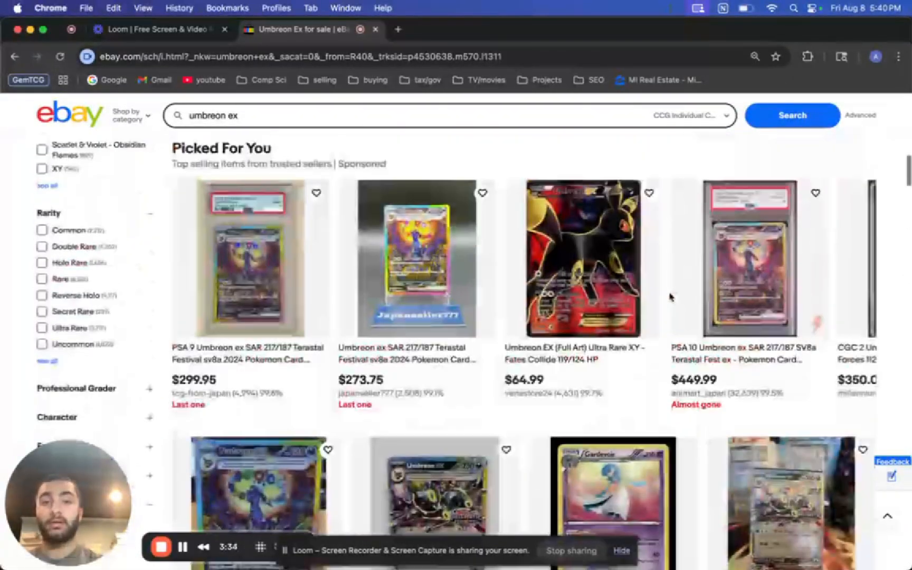
scroll("up", 3)
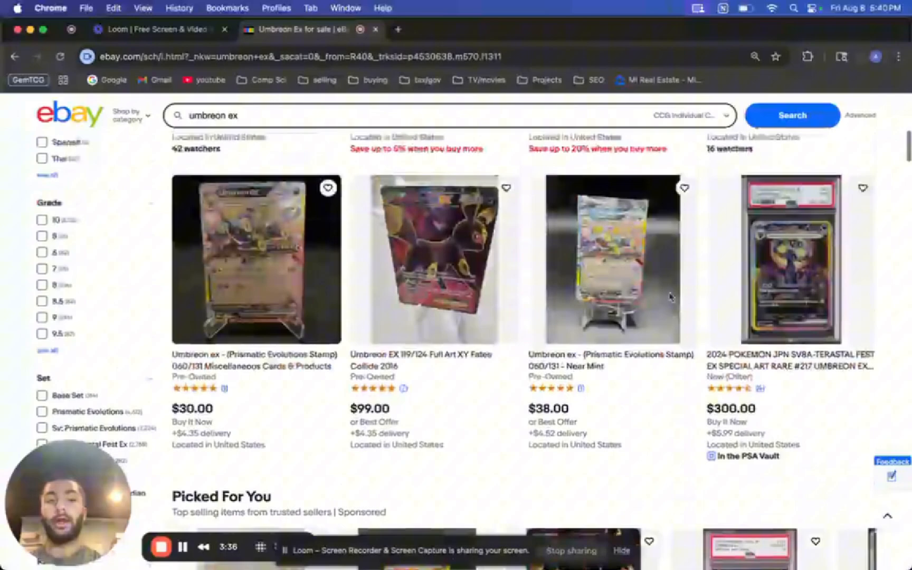
scroll("up", 3)
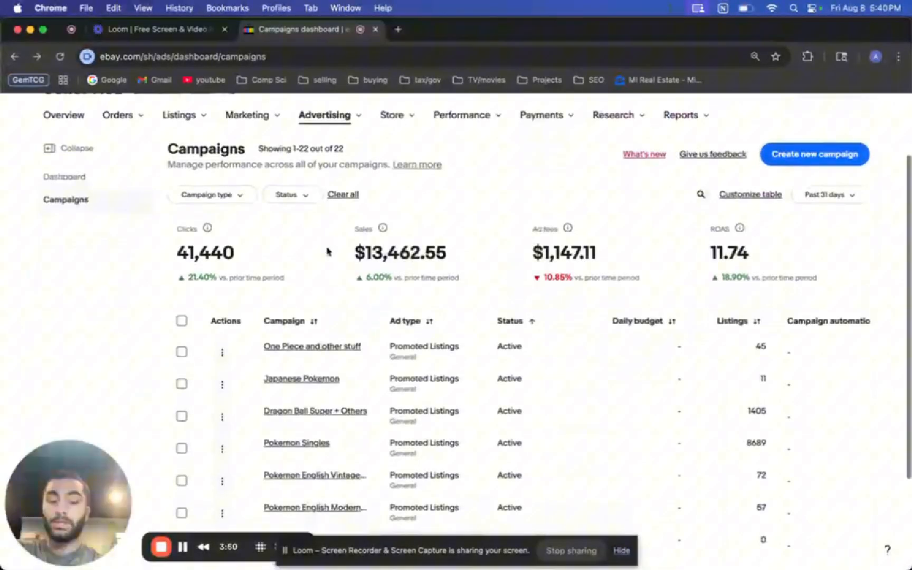
scroll("up", 3)
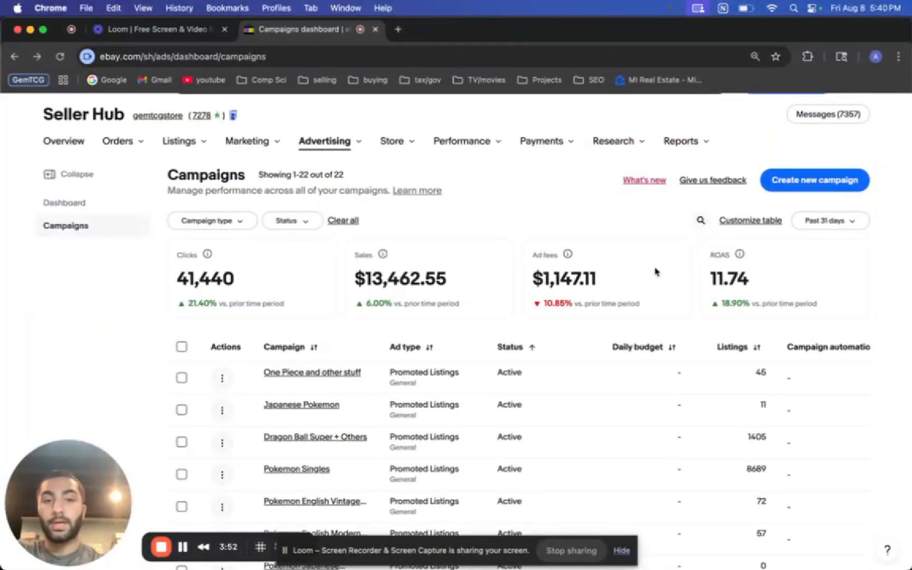
mouse_move(344, 289)
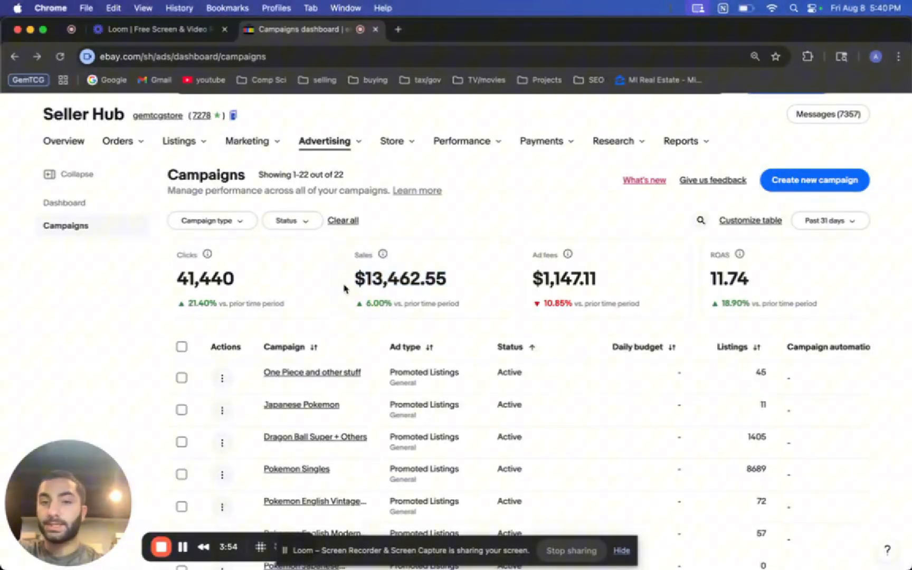
double_click(563, 279)
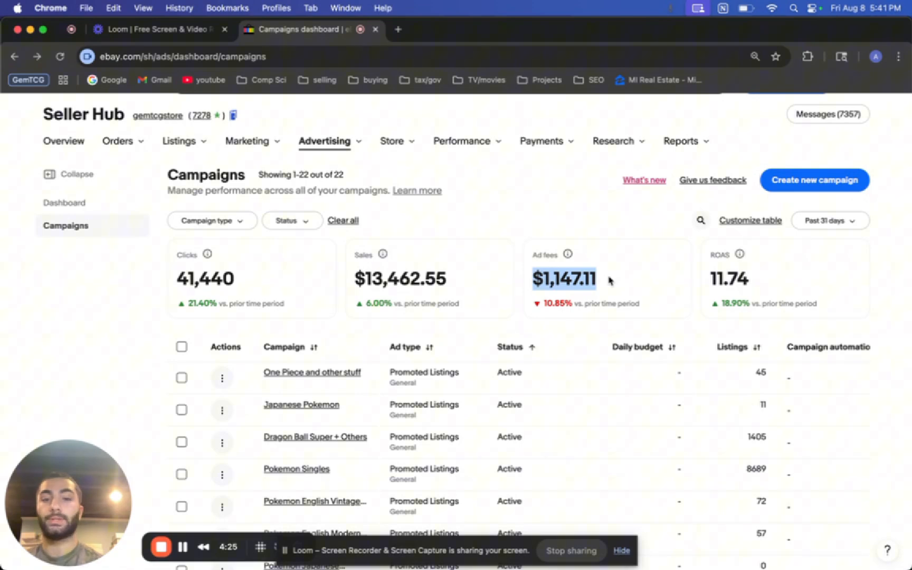
scroll("down", 3)
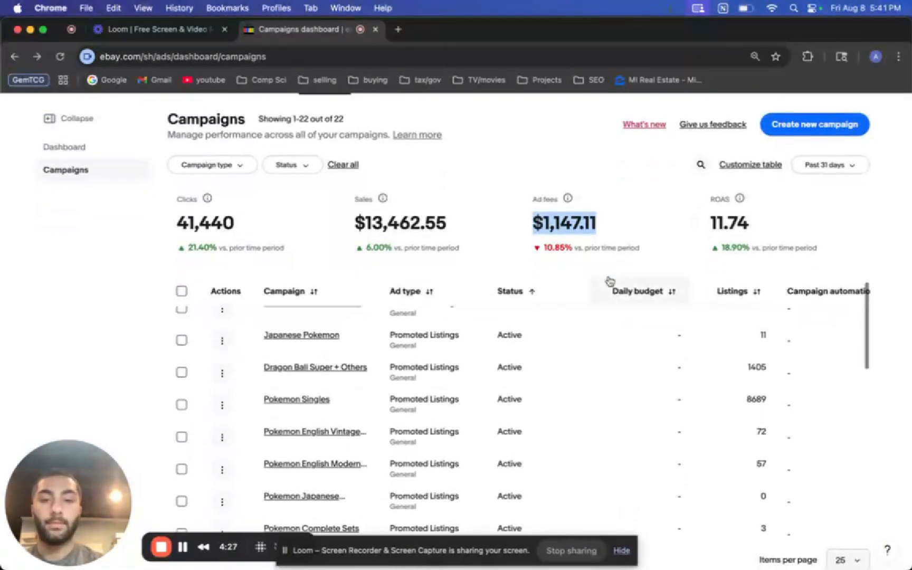
scroll("up", 3)
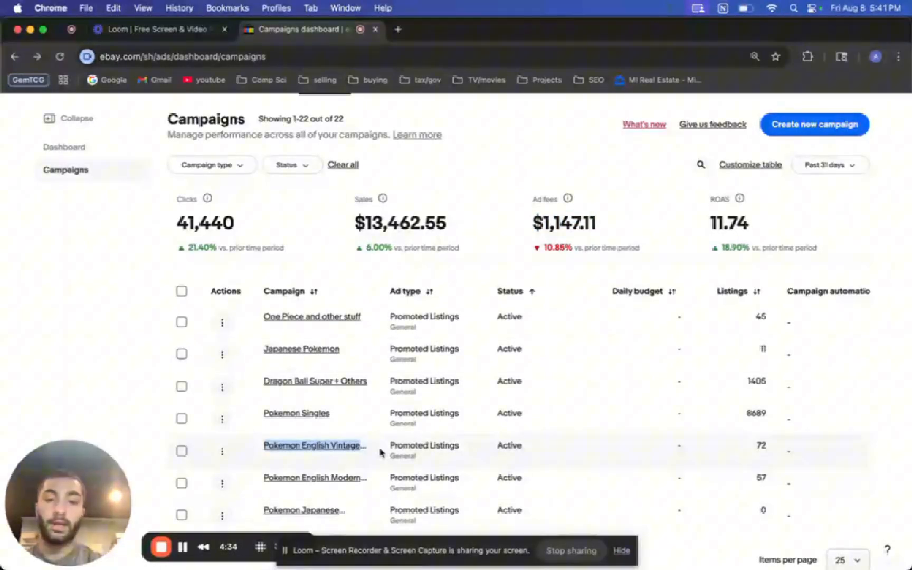
scroll("down", 3)
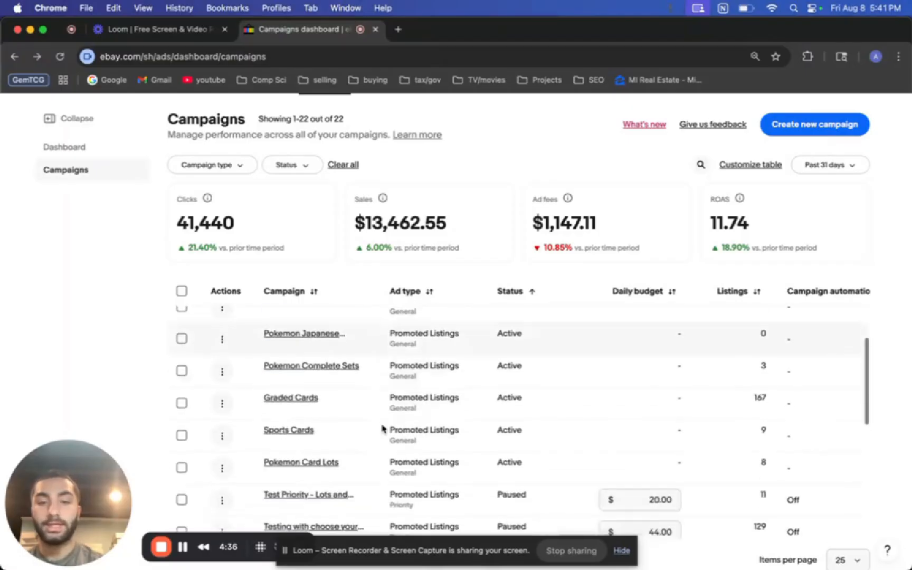
scroll("up", 3)
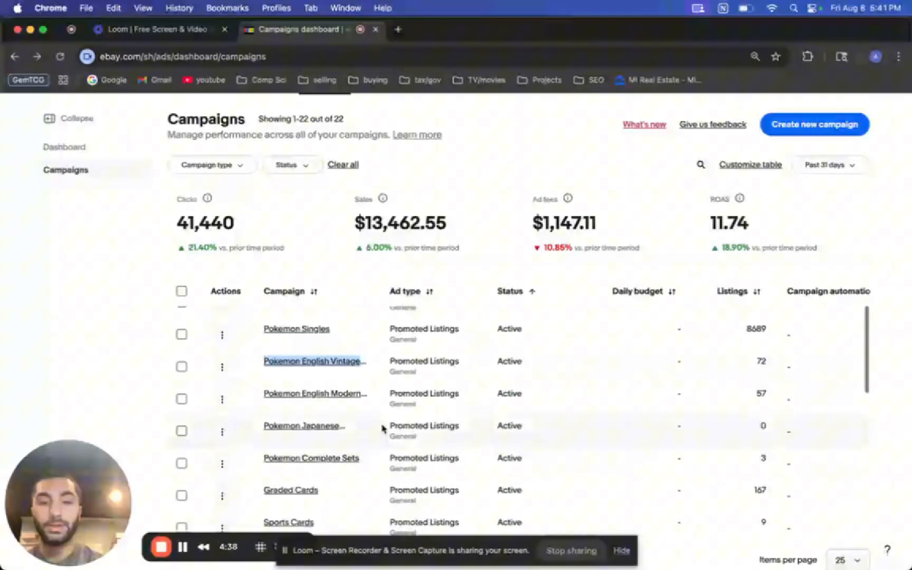
scroll("up", 3)
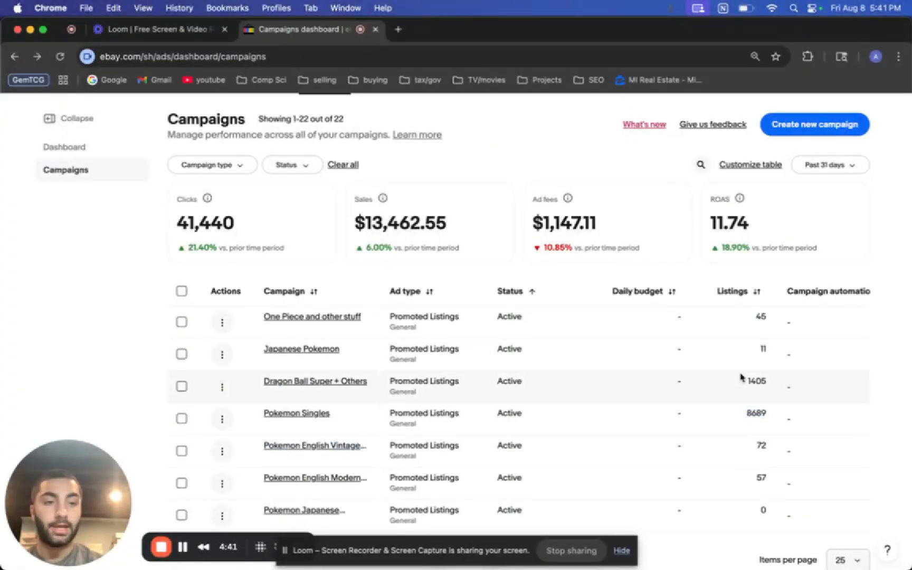
scroll("up", 3)
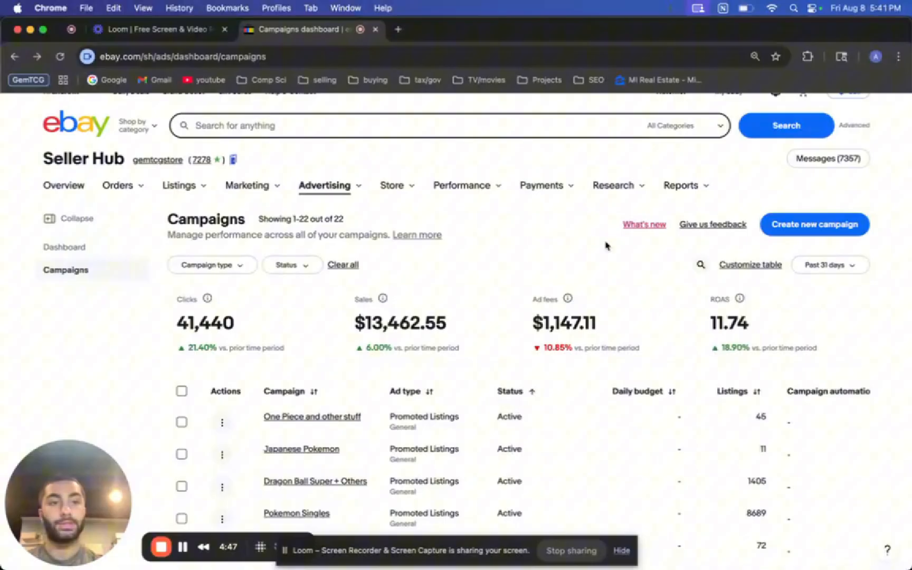
Step: Start a new campaign and choose 'Promote your listings' as the campaign type
left_click(814, 224)
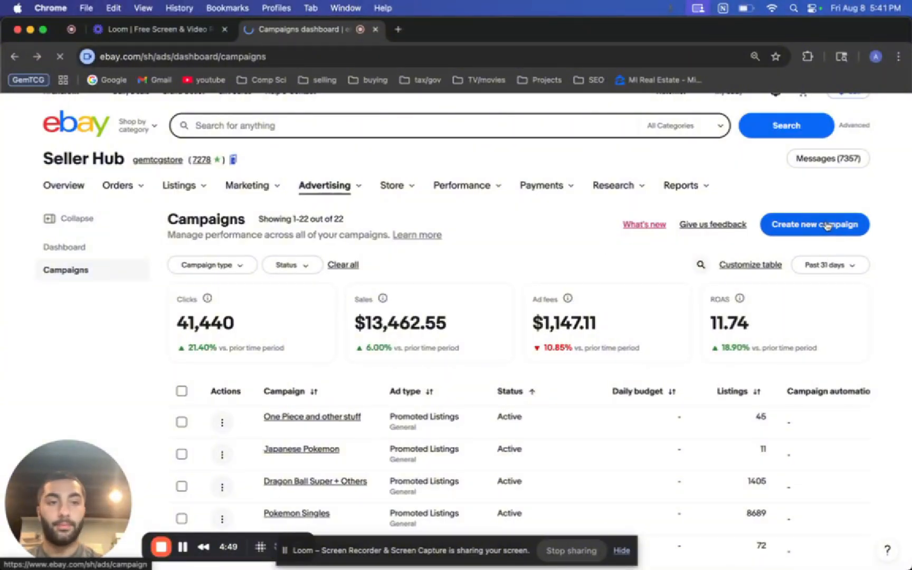
left_click(813, 224)
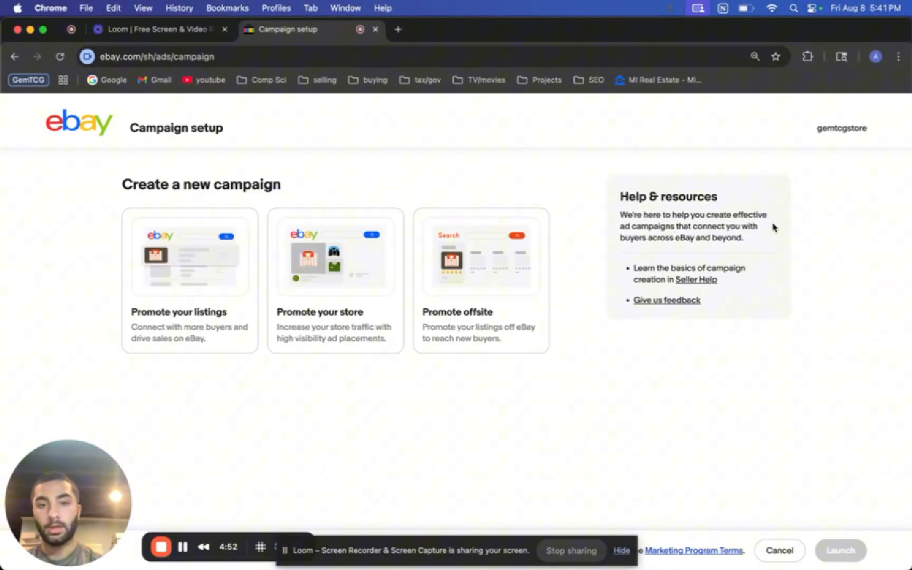
mouse_move(547, 132)
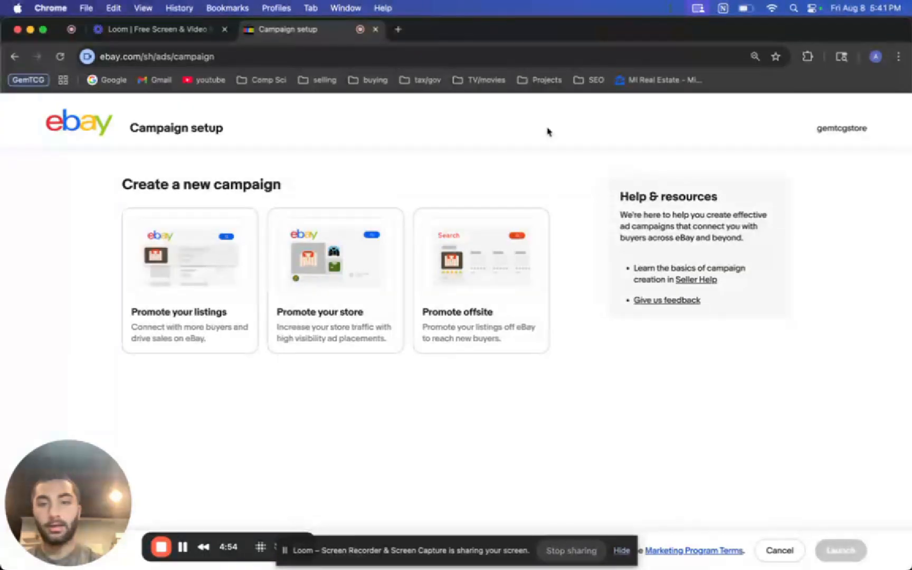
left_click(189, 262)
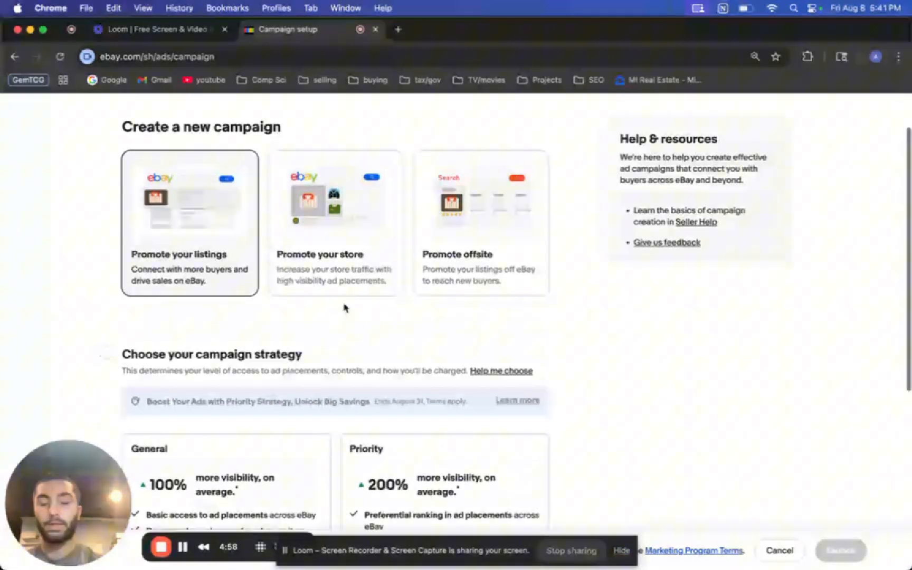
Step: Pick the General campaign strategy and begin adding listings, showing 754 qualifying
scroll("down", 3)
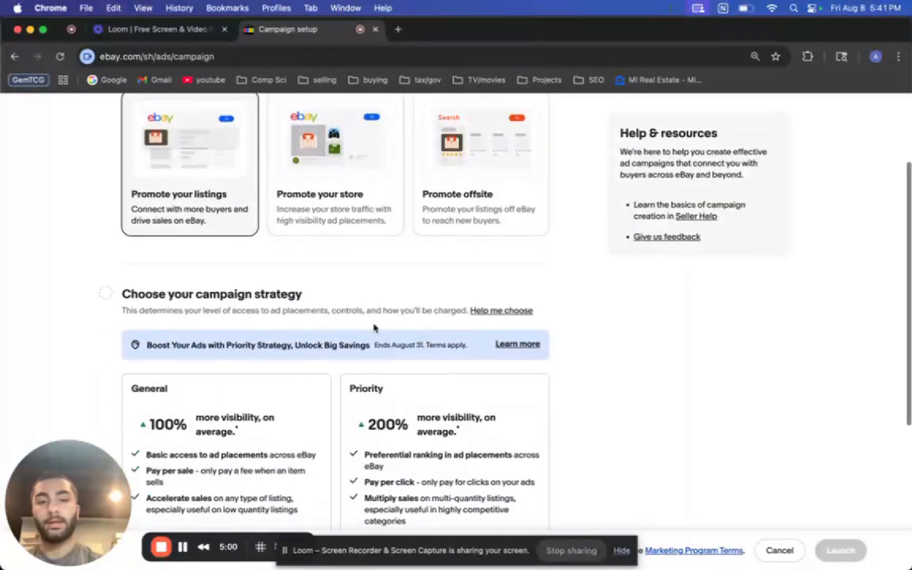
scroll("down", 3)
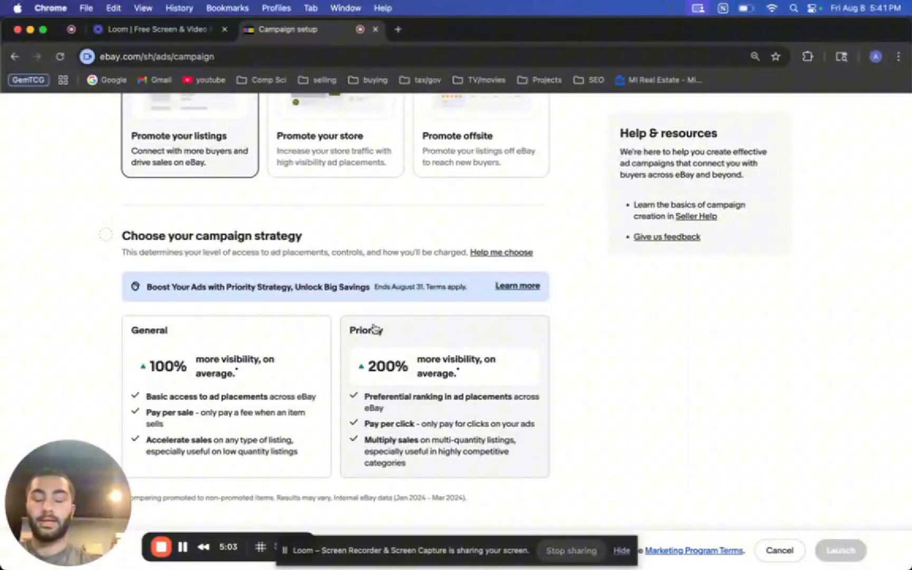
scroll("down", 3)
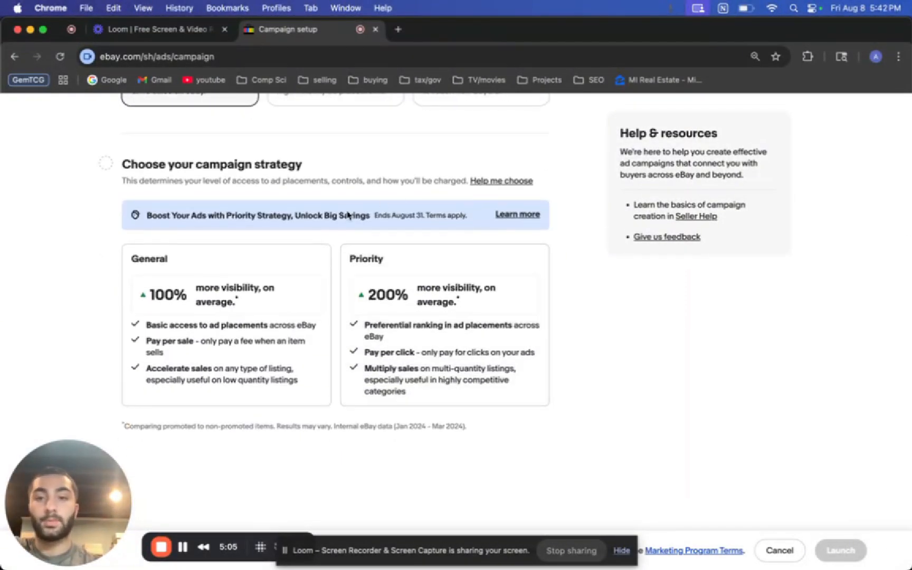
mouse_move(292, 243)
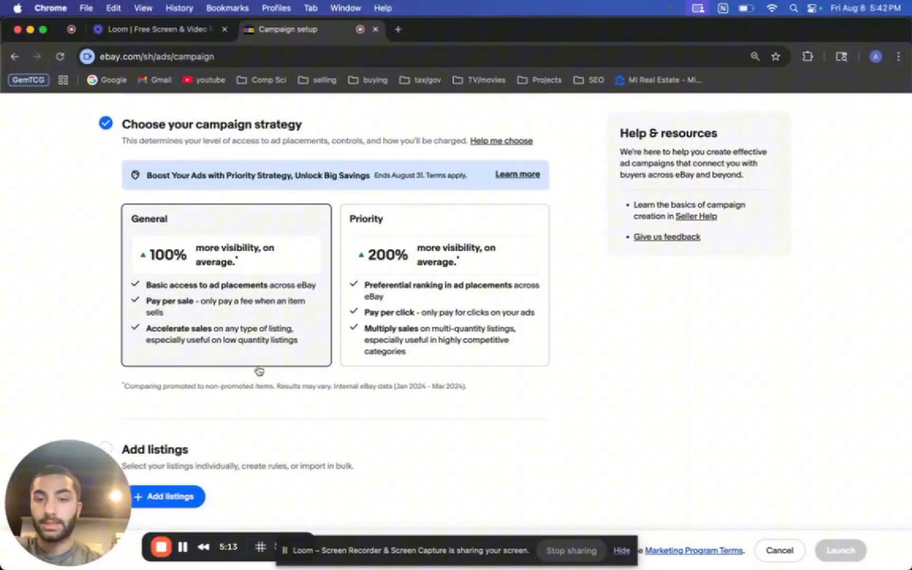
scroll("down", 3)
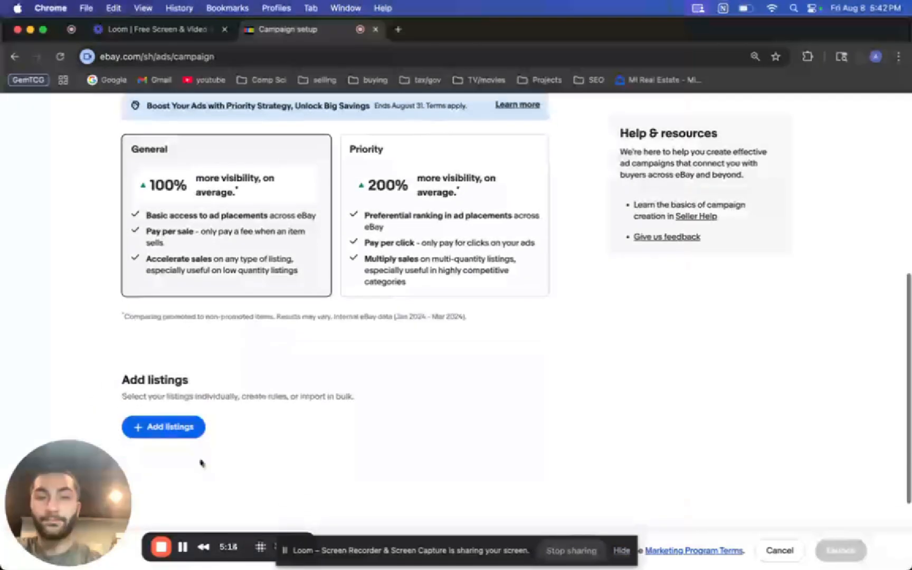
left_click(163, 427)
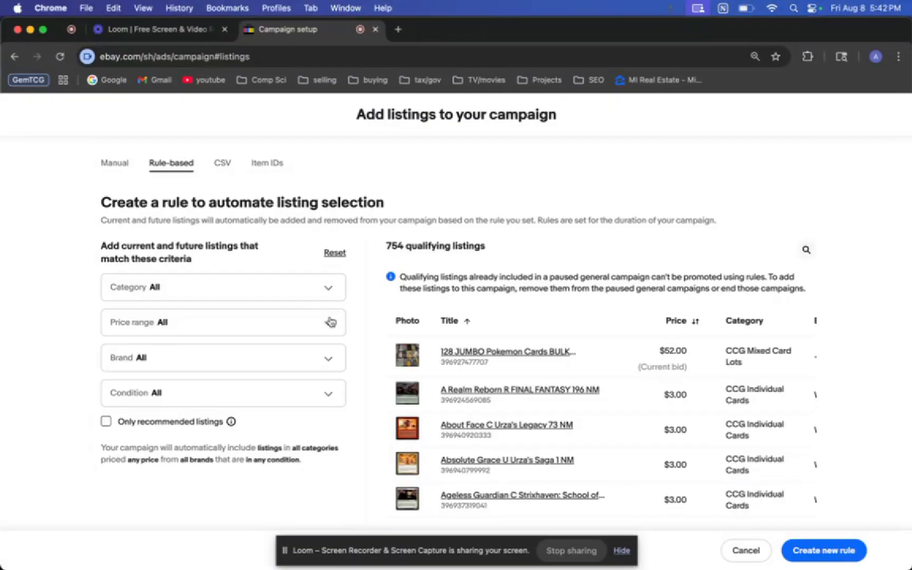
mouse_move(324, 291)
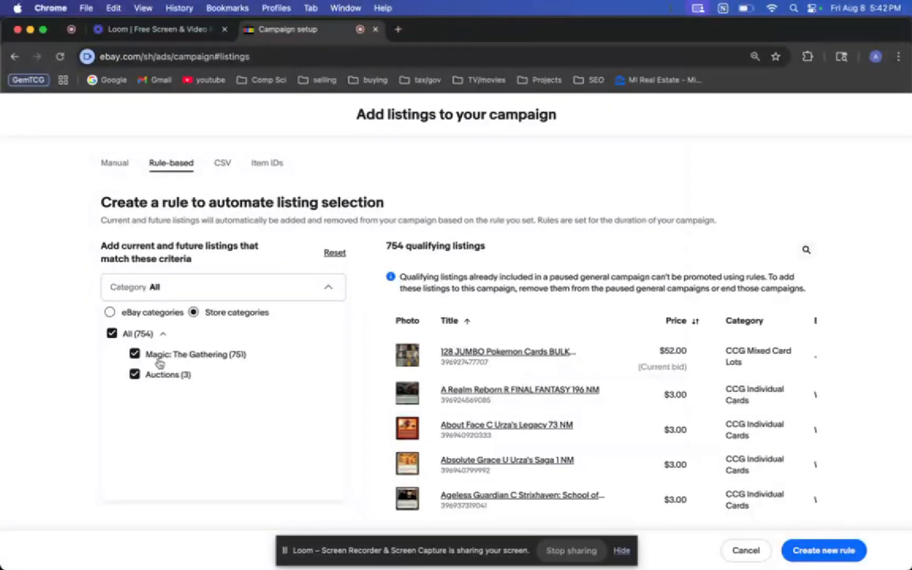
Step: Uncheck Auctions so the rule keeps only the Magic: The Gathering store category, 751 listings
left_click(134, 373)
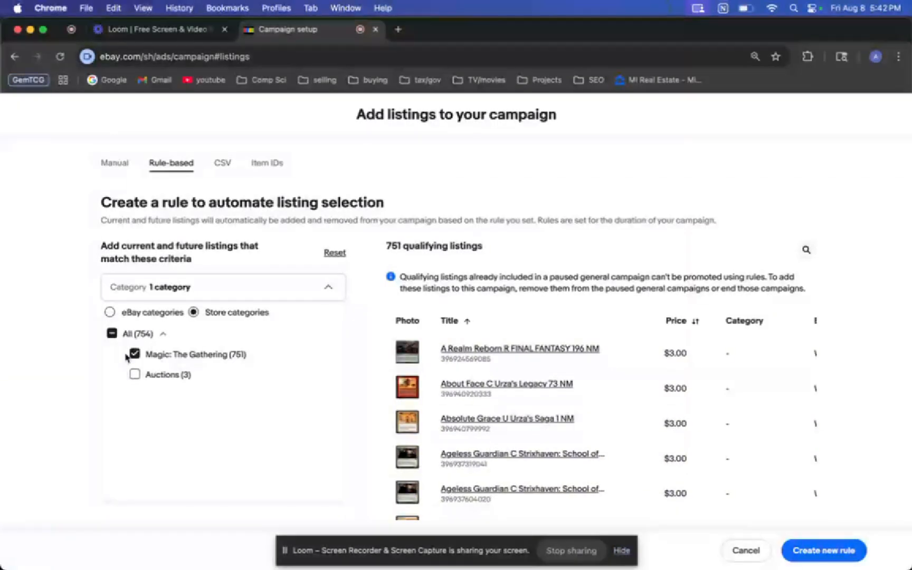
mouse_move(224, 337)
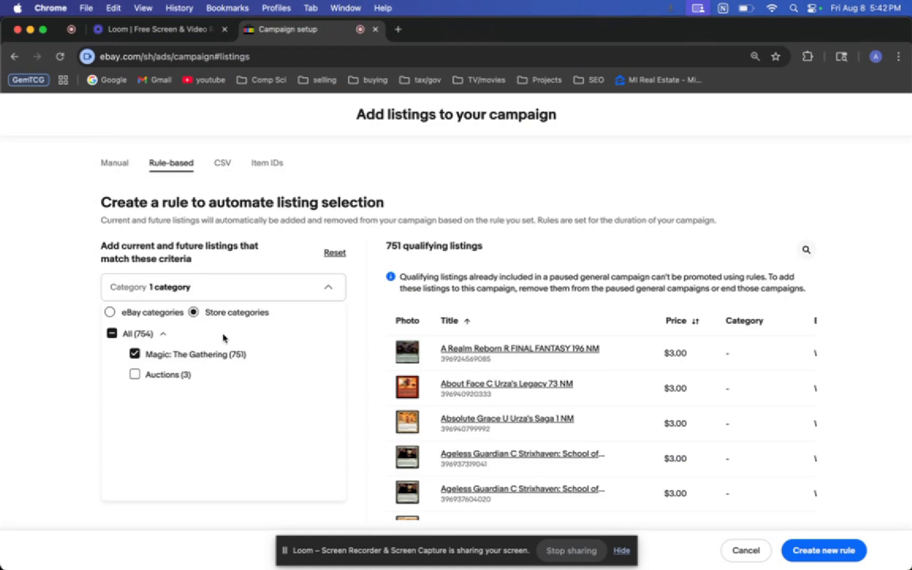
mouse_move(58, 375)
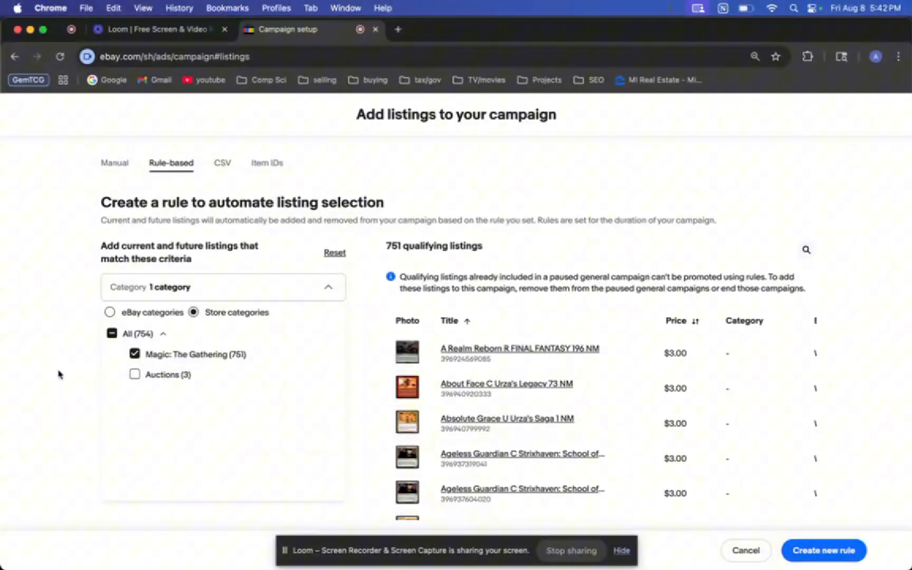
left_click(328, 287)
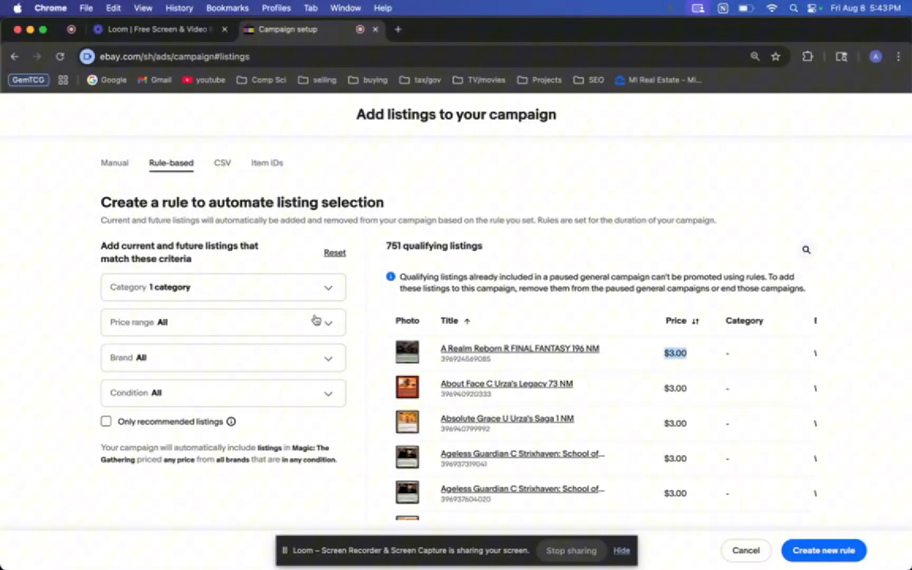
left_click(223, 356)
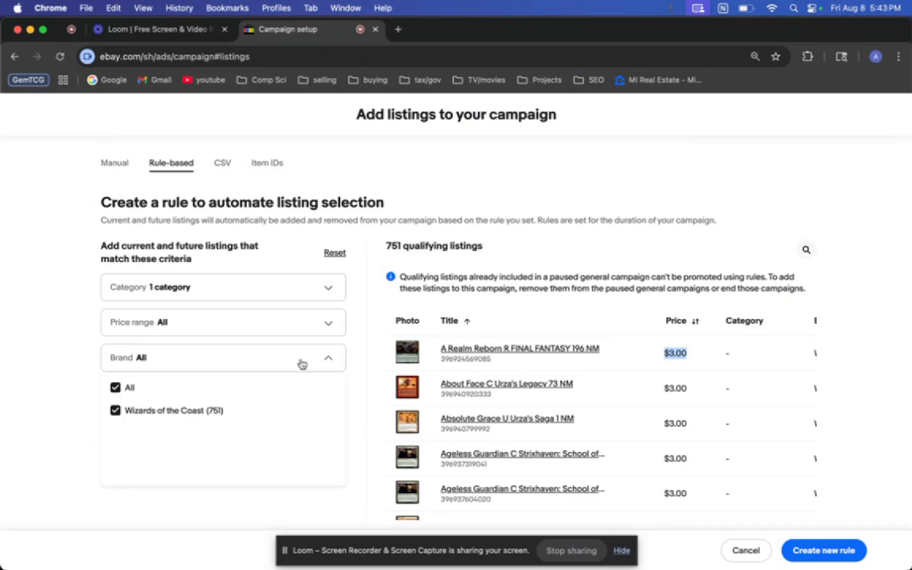
left_click(328, 357)
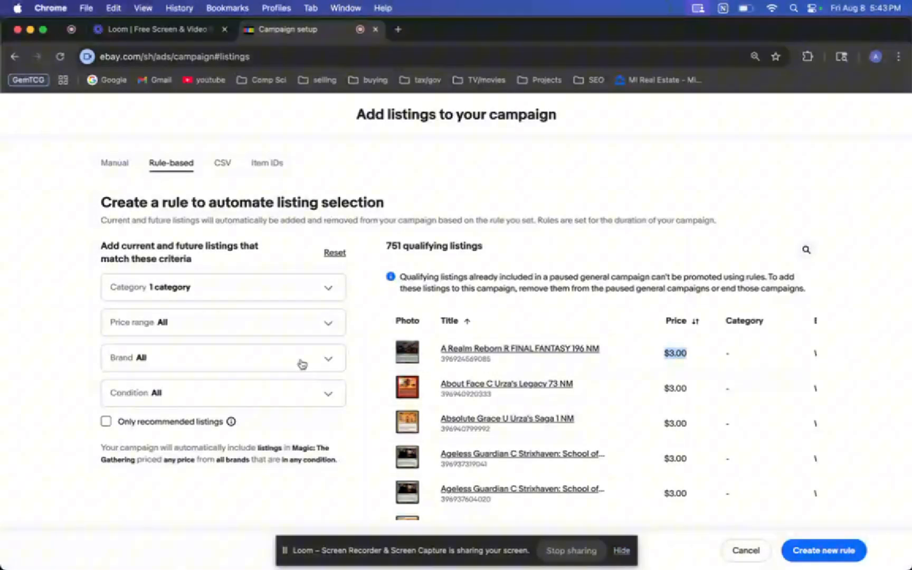
left_click(221, 392)
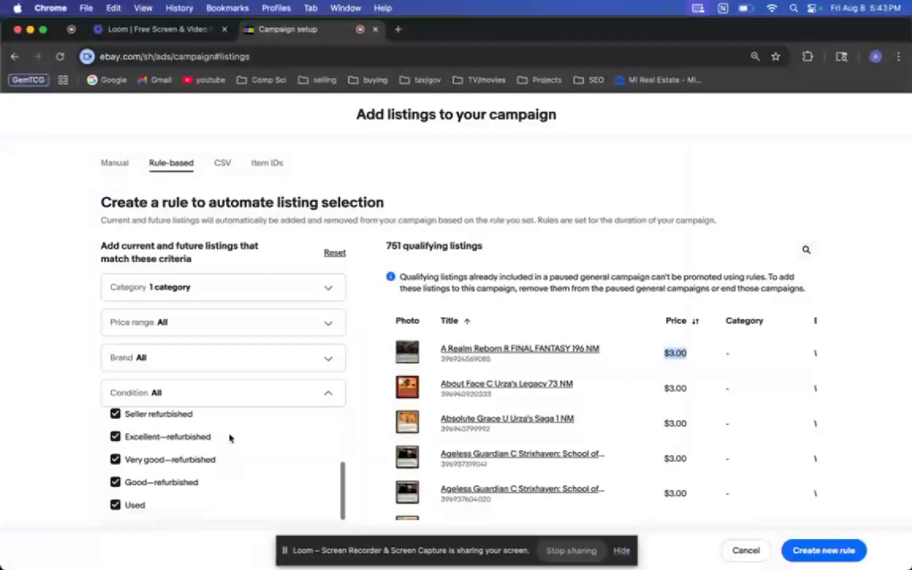
scroll("up", 3)
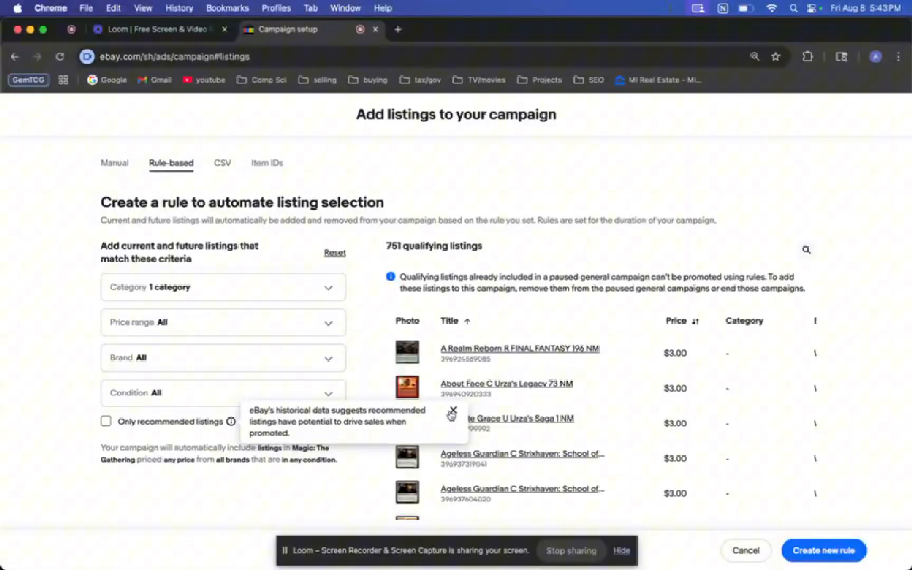
mouse_move(206, 445)
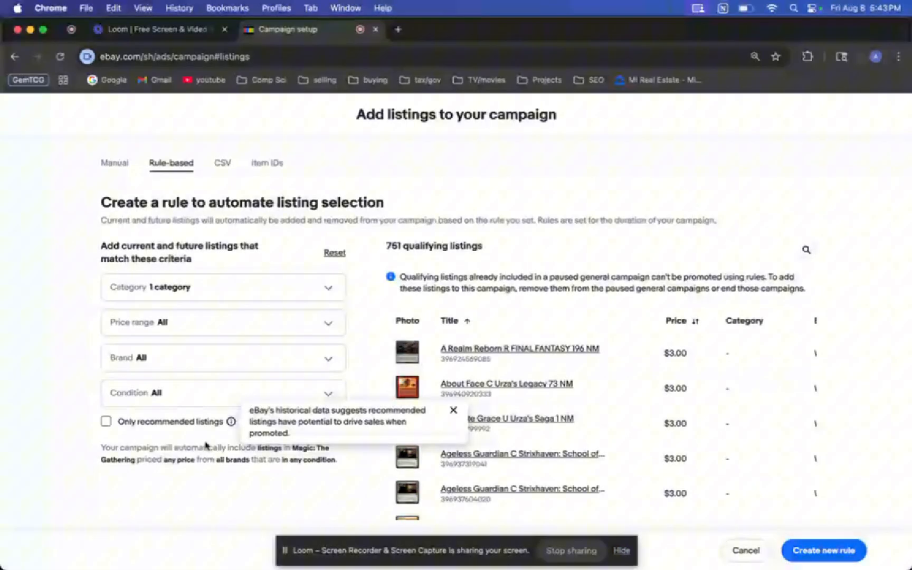
mouse_move(58, 423)
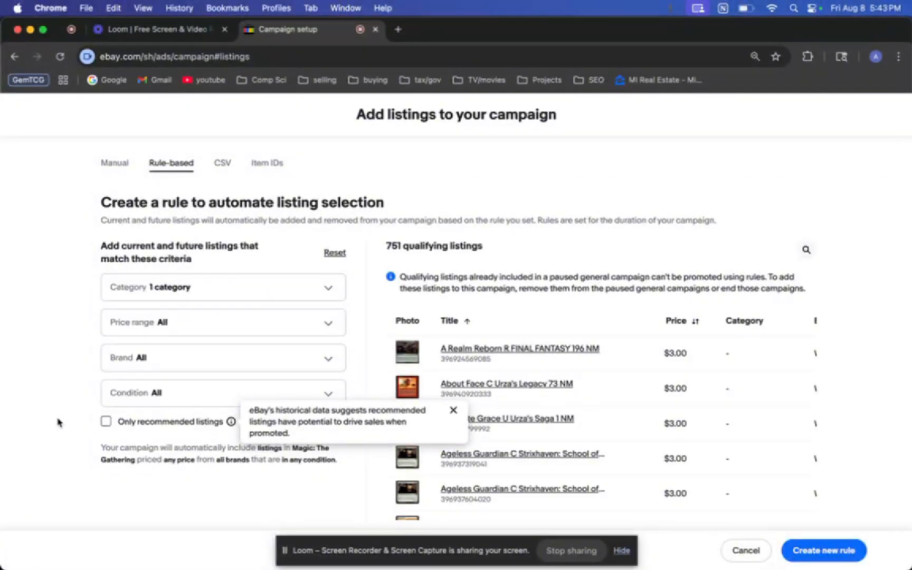
left_click(453, 409)
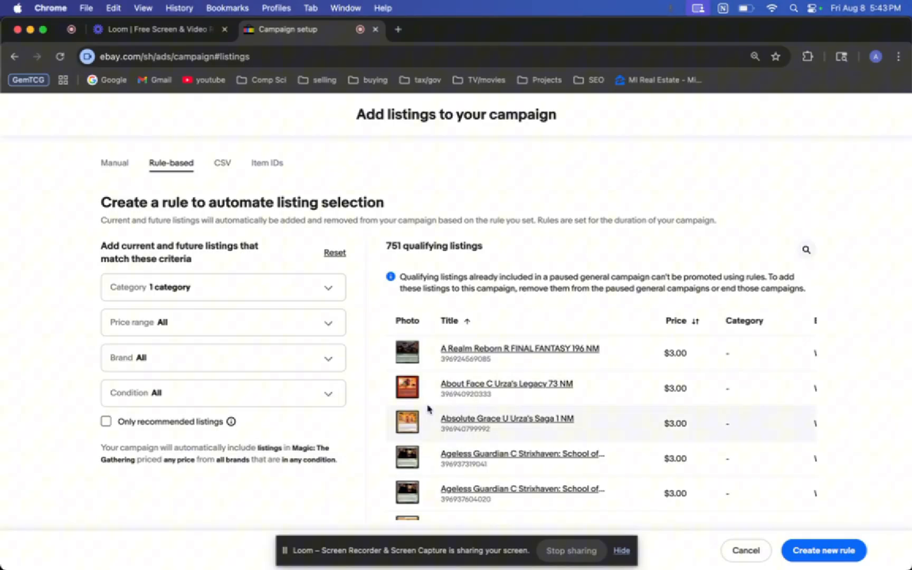
mouse_move(406, 366)
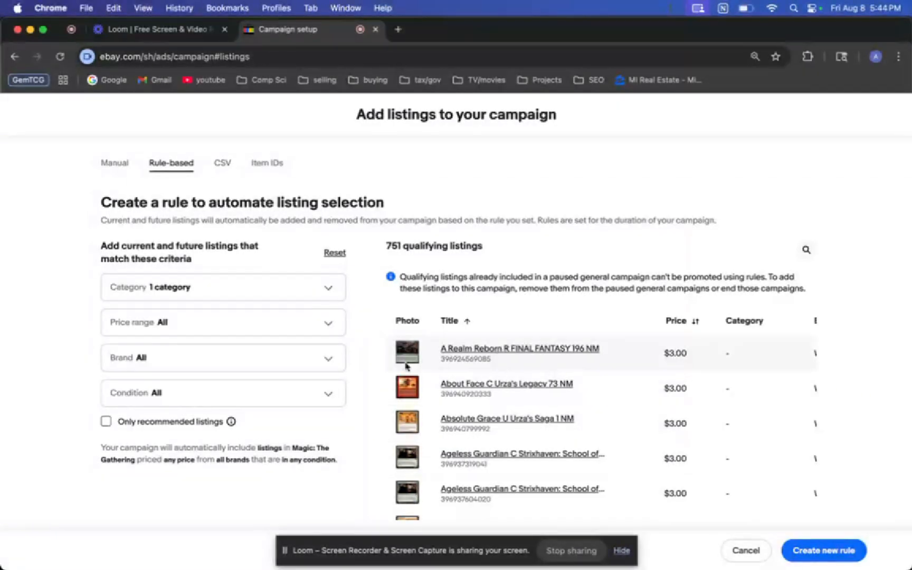
scroll("down", 3)
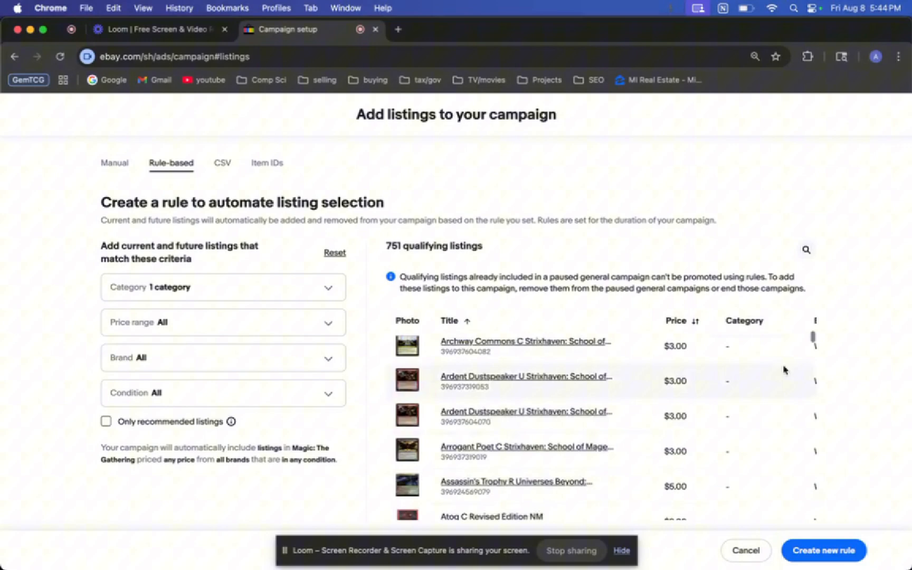
scroll("down", 3)
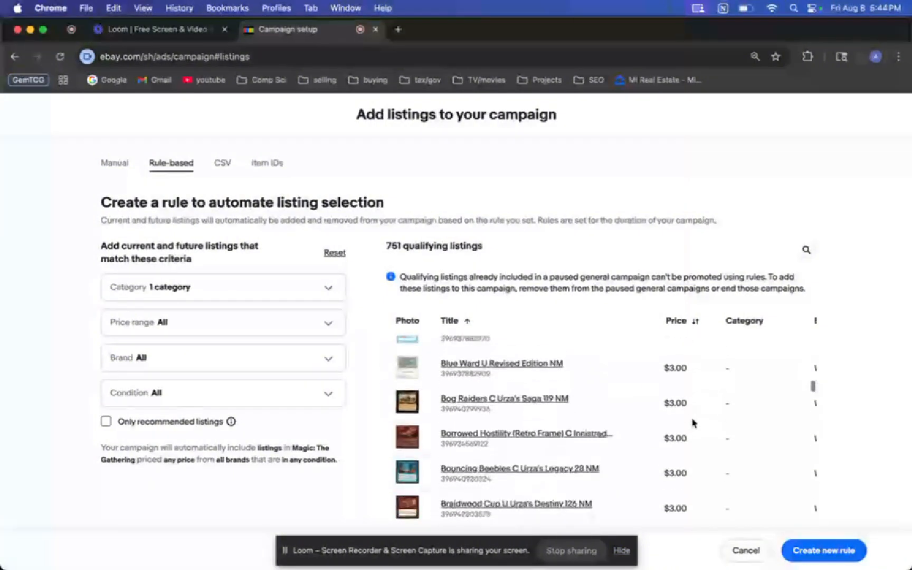
scroll("down", 3)
type("5")
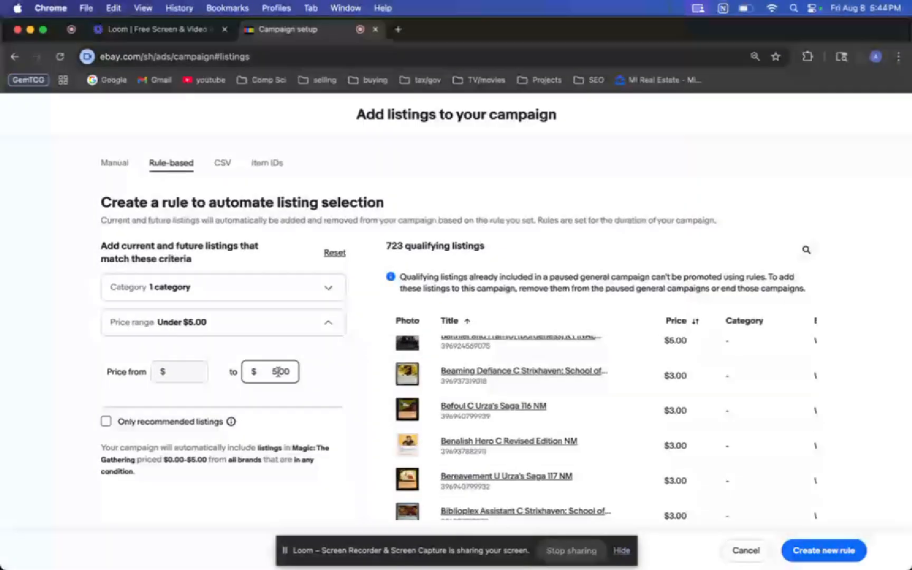
left_click(334, 252)
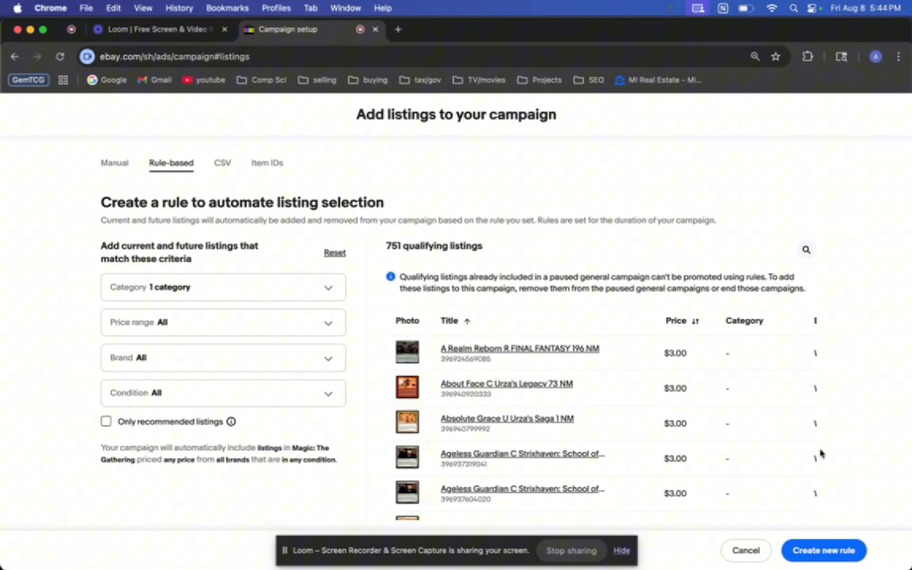
mouse_move(825, 366)
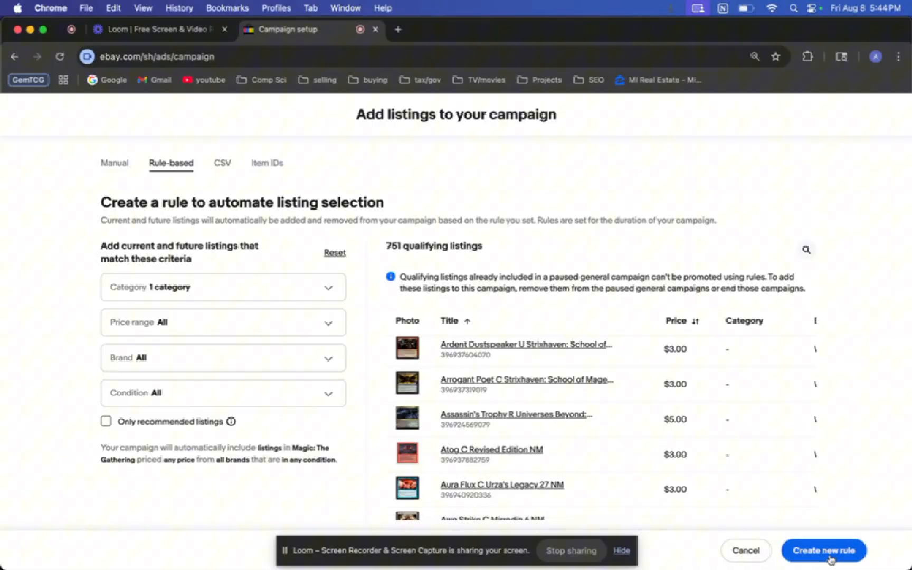
Step: Create the rule adding the 751 matched listings and expand the advanced ad rate settings
left_click(822, 550)
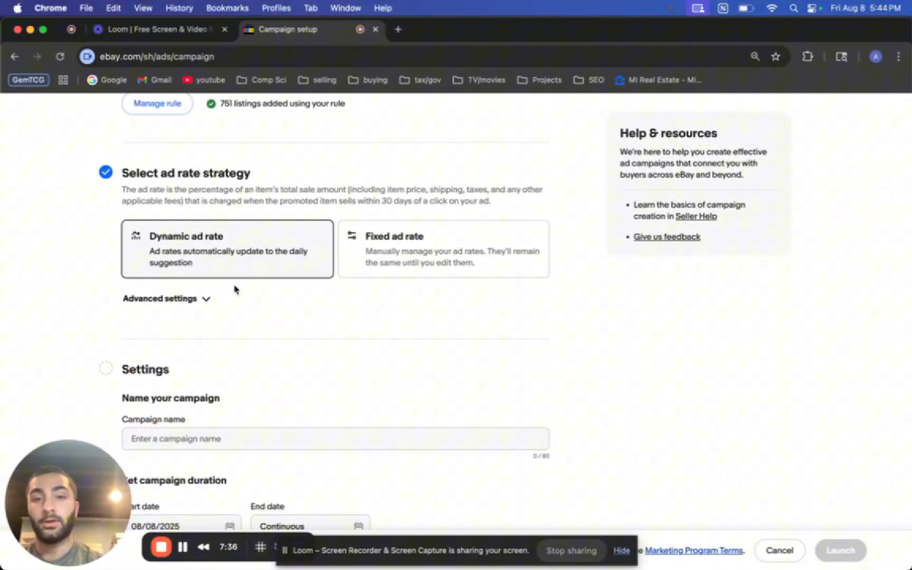
mouse_move(387, 255)
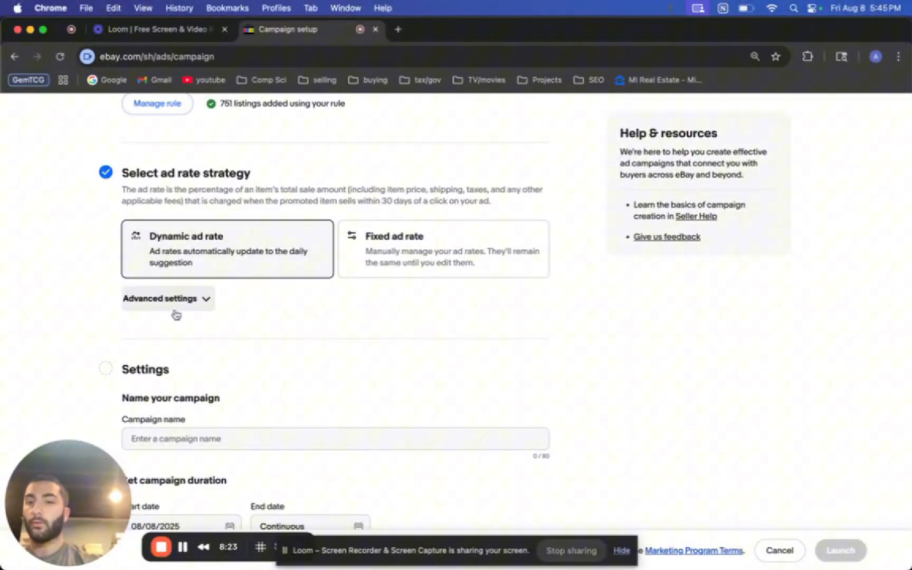
left_click(167, 299)
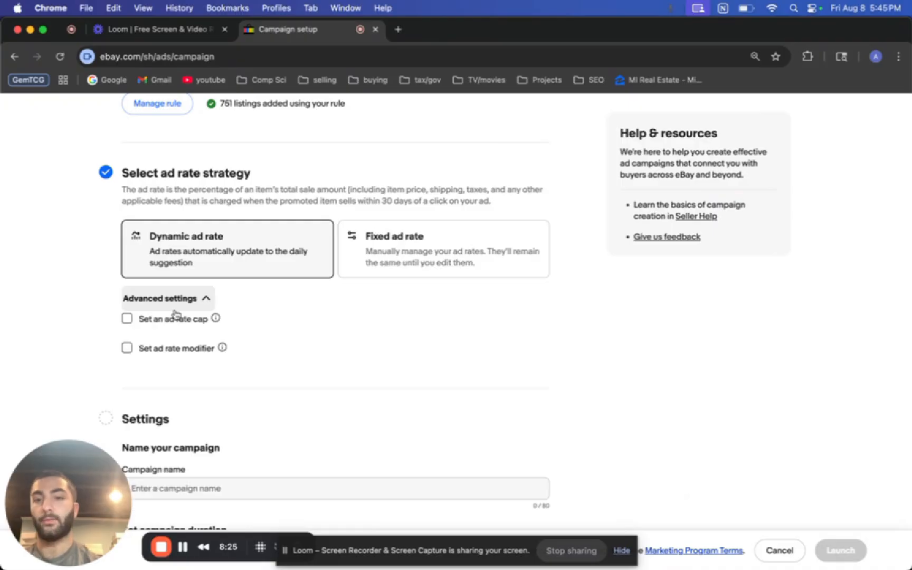
mouse_move(226, 307)
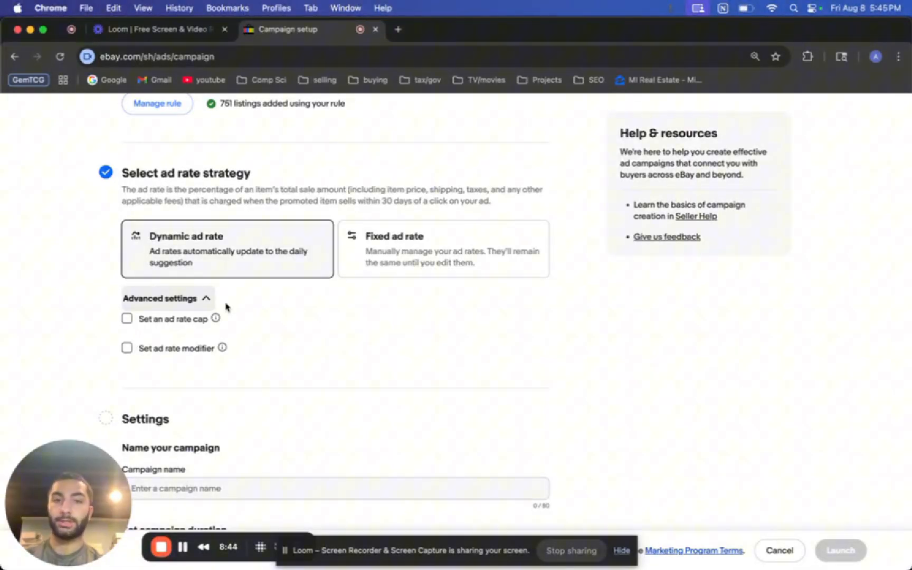
mouse_move(406, 261)
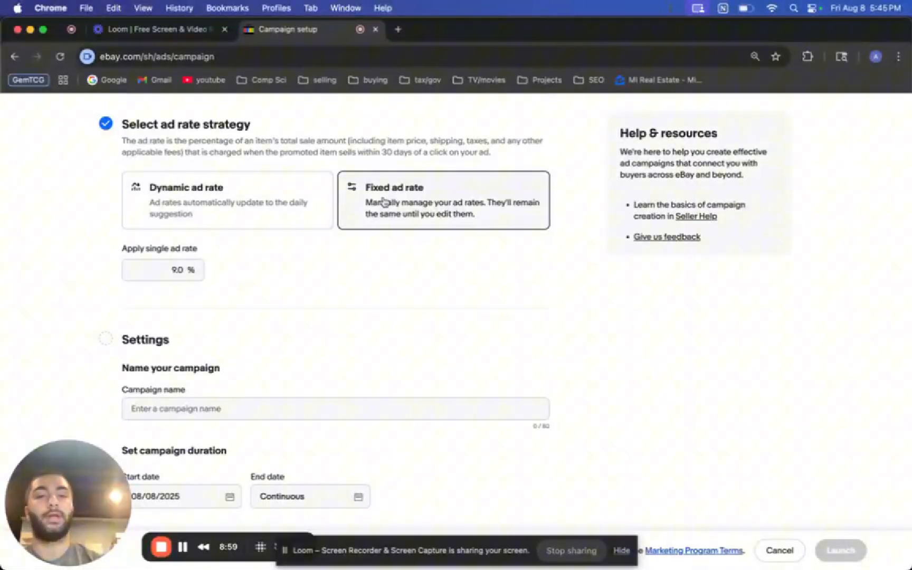
Step: Change the single fixed ad rate from 2.0% to 5.0%
left_click(163, 269)
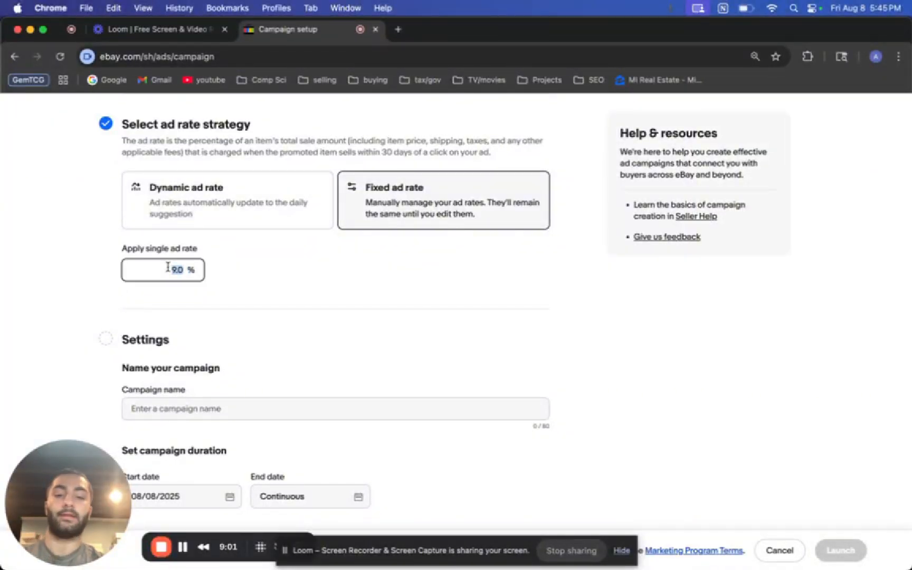
type("2.0")
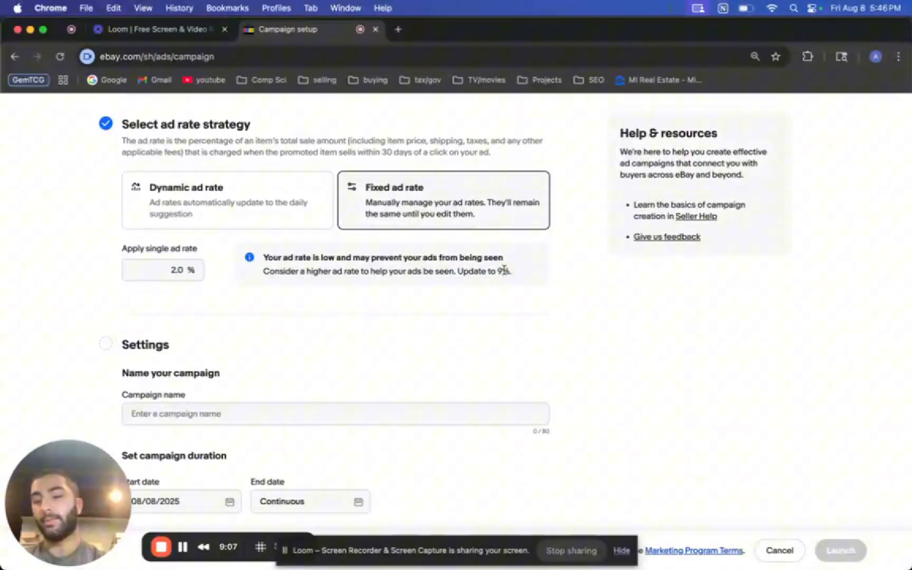
left_click(162, 269)
type("5")
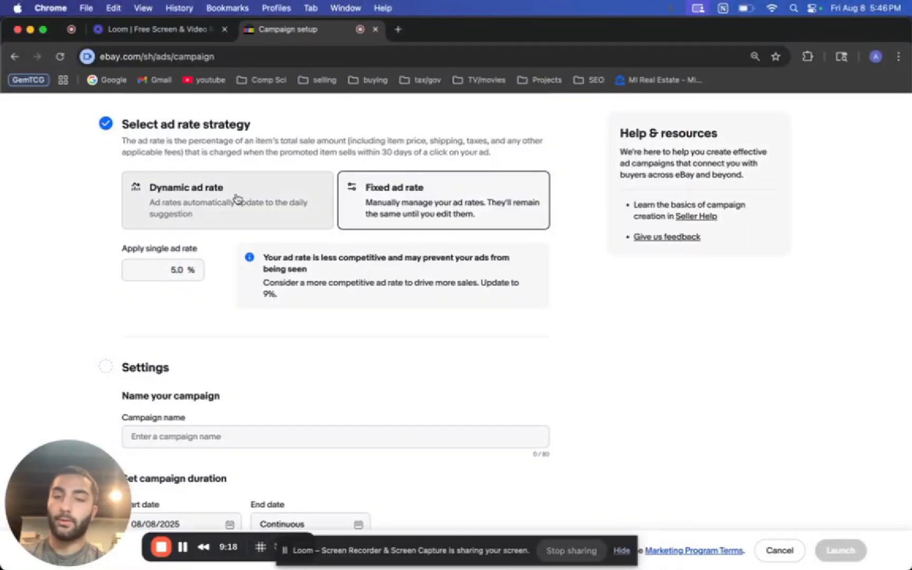
Step: Switch to Dynamic ad rate with a 10.0% cap, trying a 20.0% modifier before leaving it off
left_click(227, 201)
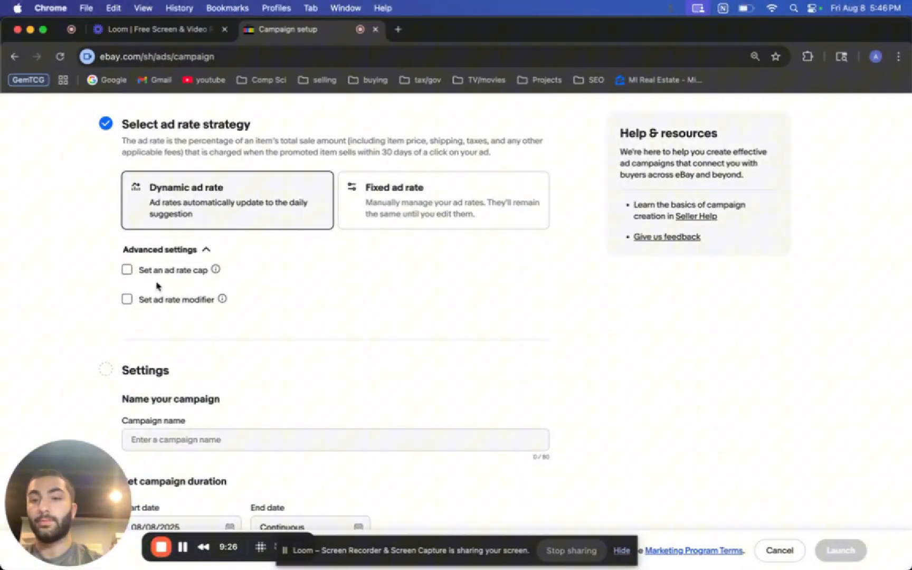
mouse_move(237, 261)
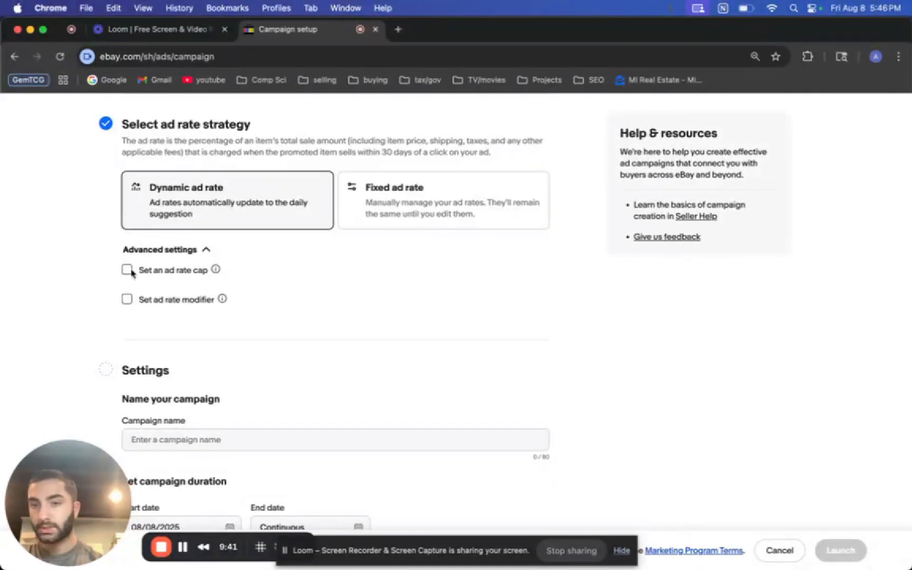
left_click(128, 269)
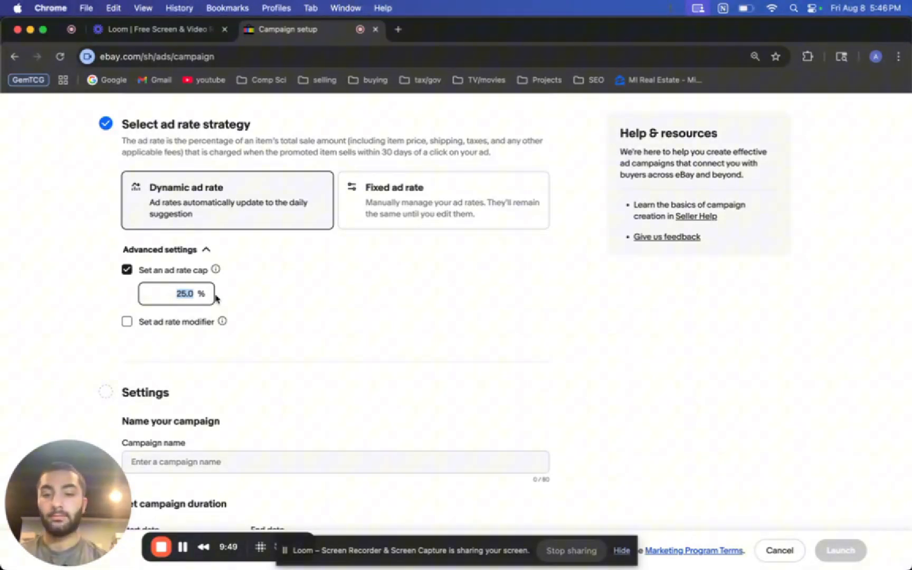
type("10.0")
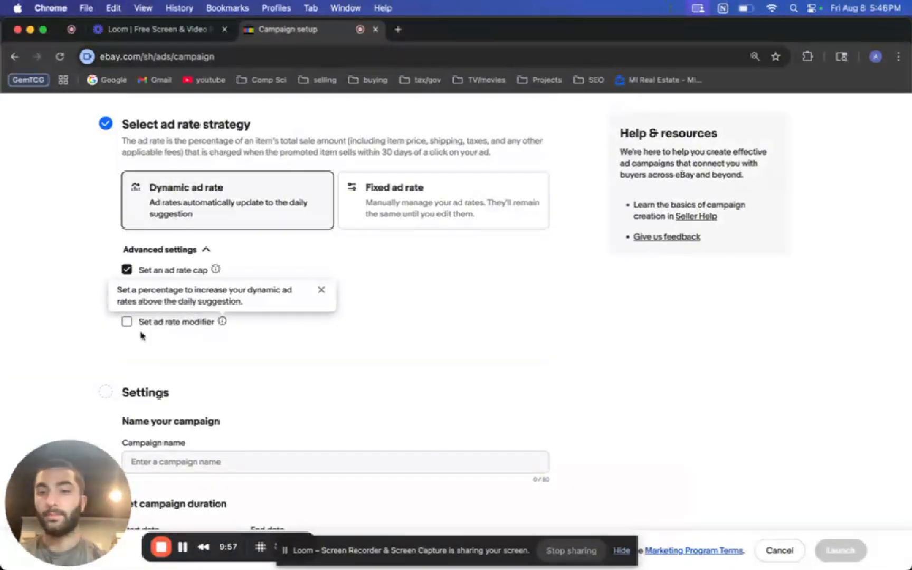
left_click(126, 322)
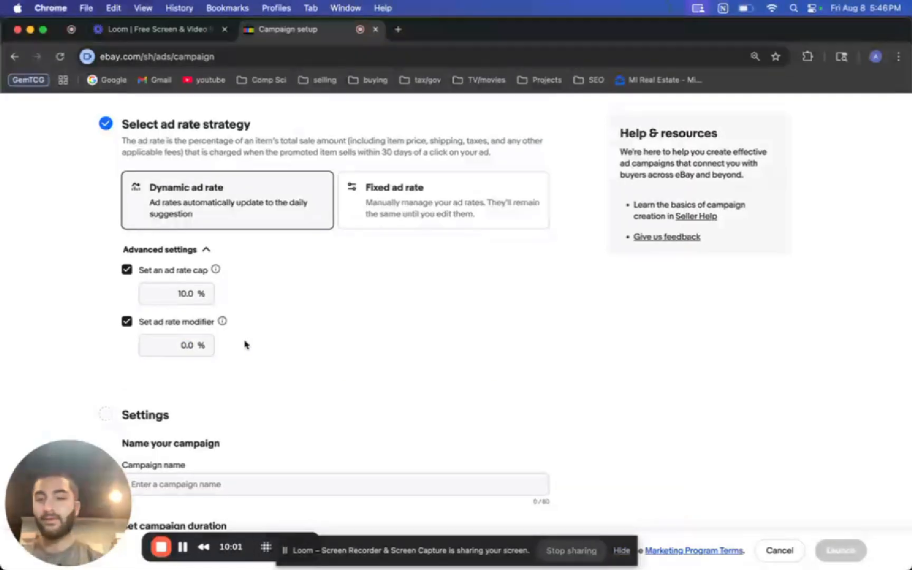
left_click(175, 345)
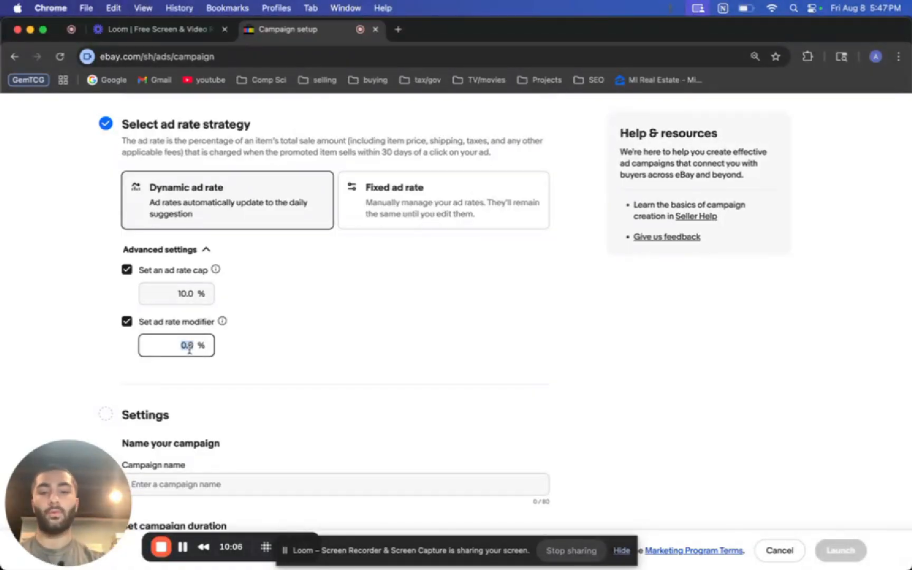
type("20.0")
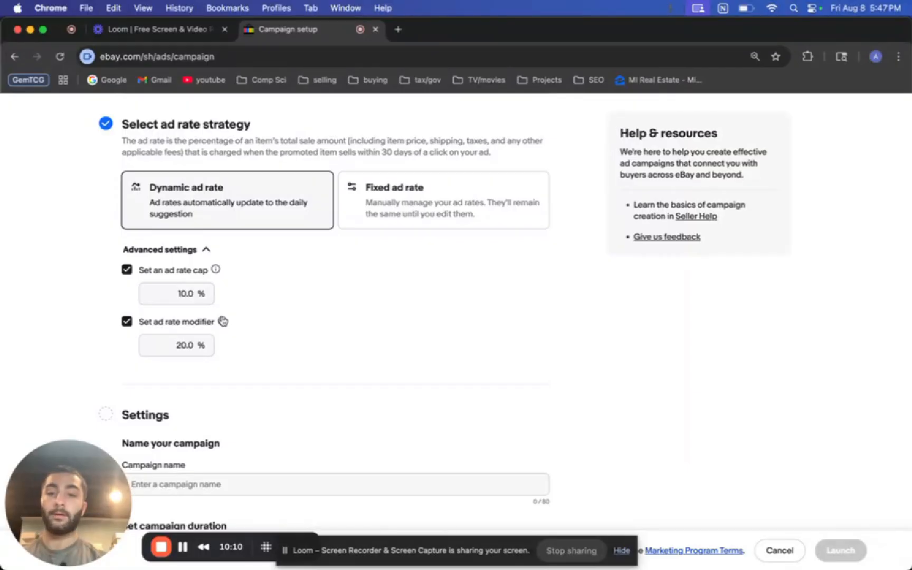
mouse_move(263, 319)
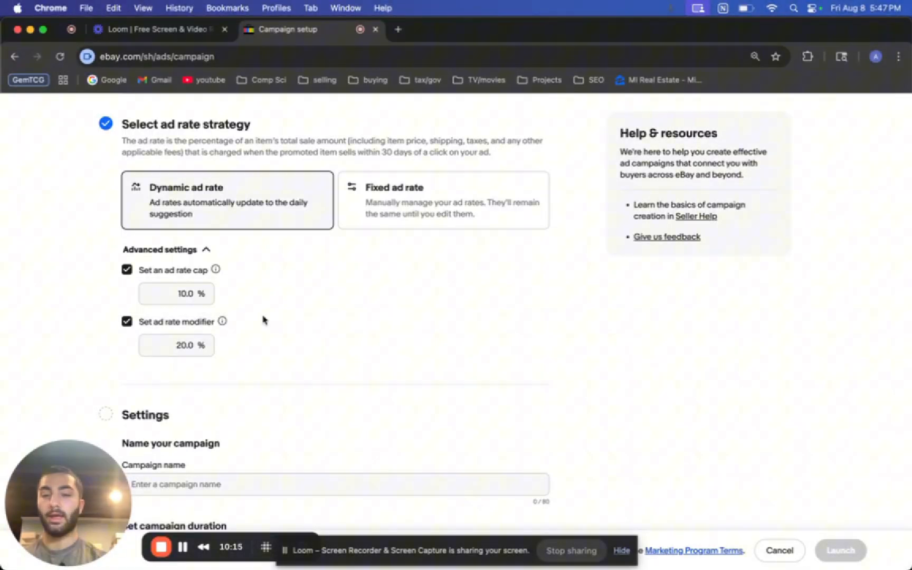
scroll("down", 3)
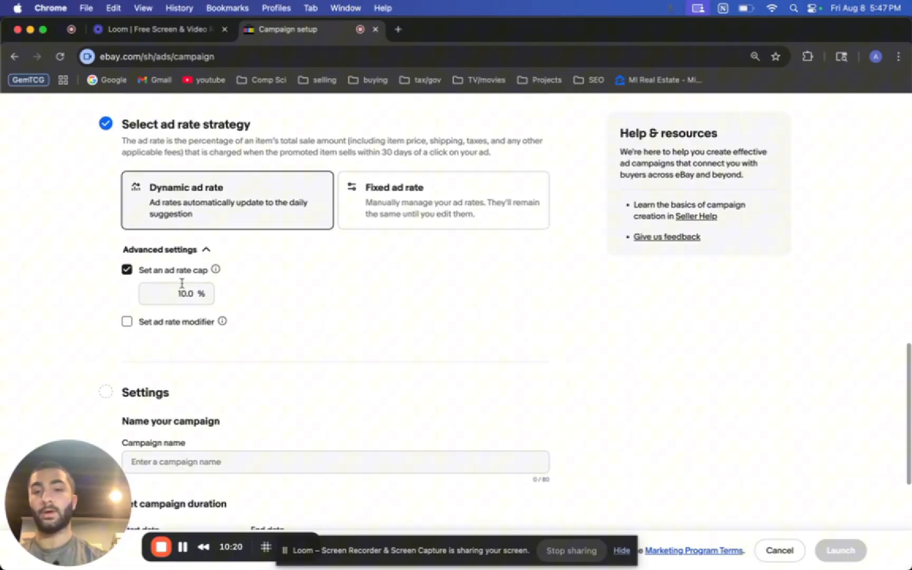
mouse_move(274, 287)
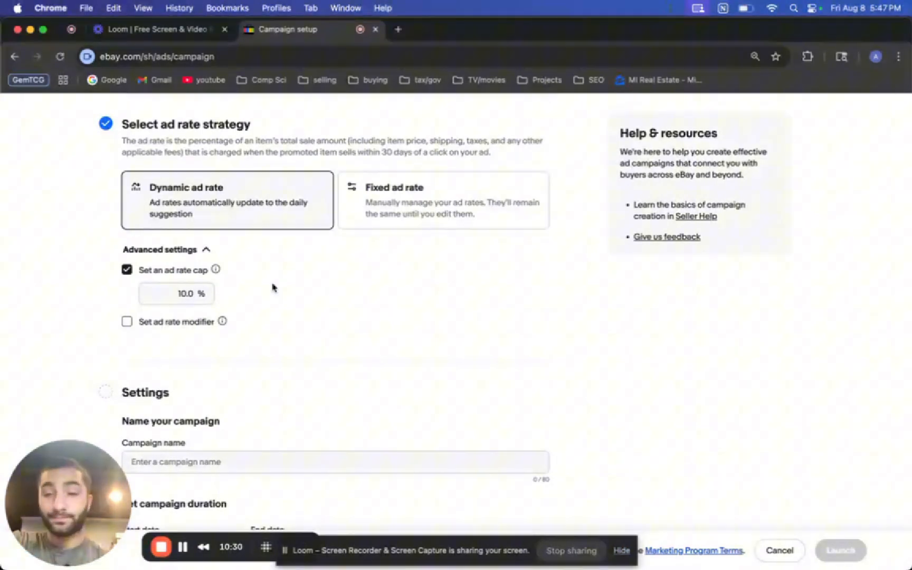
Step: Name the campaign 'Magic: The Gathering'
scroll("down", 3)
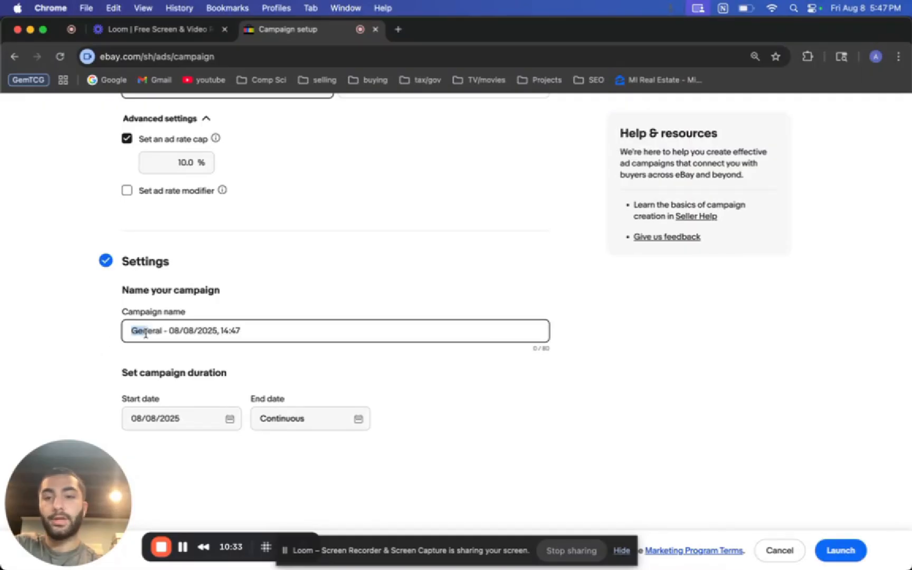
type("ma")
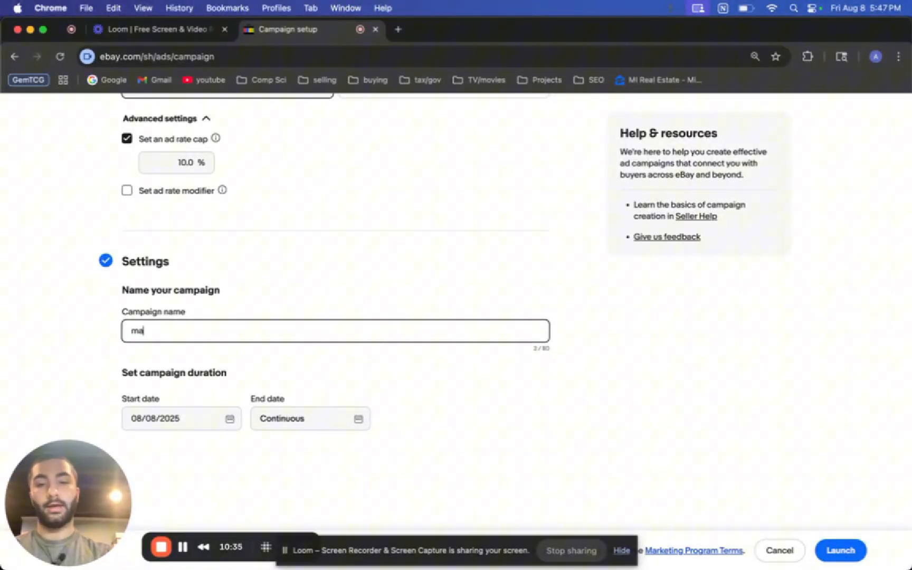
type("Magic: The Gathering")
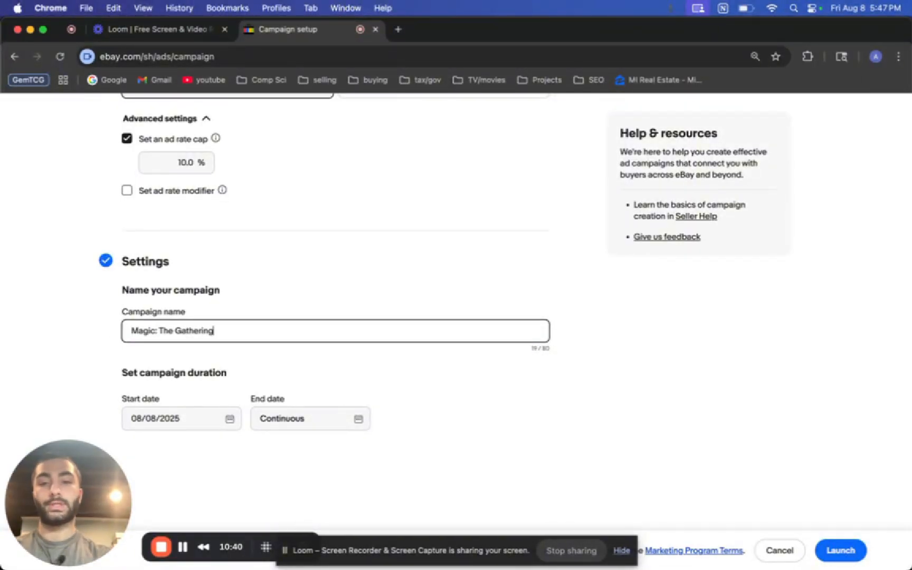
scroll("up", 3)
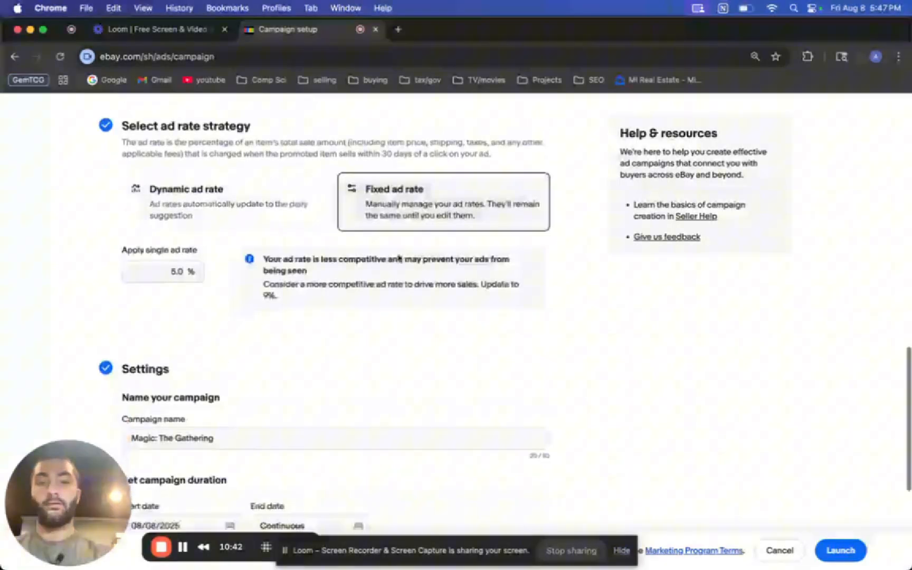
scroll("down", 3)
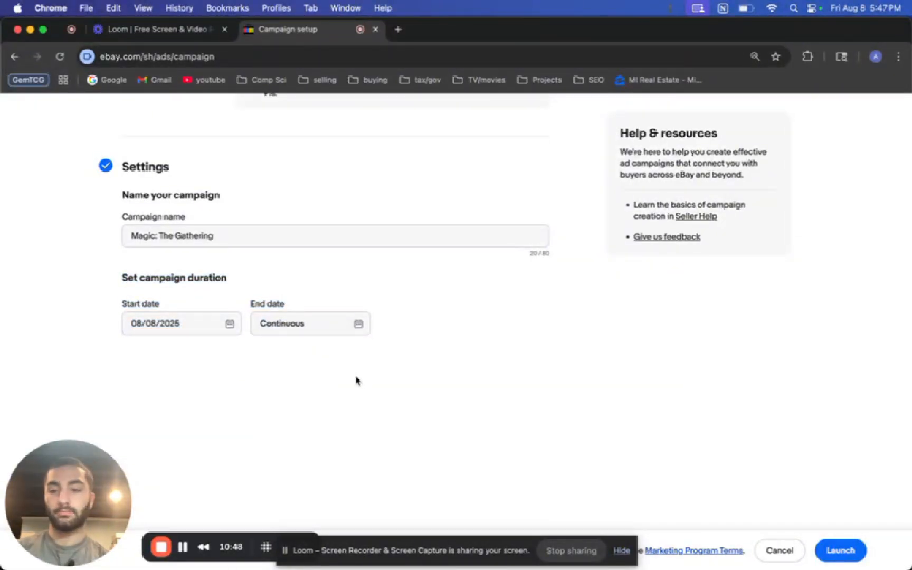
mouse_move(493, 350)
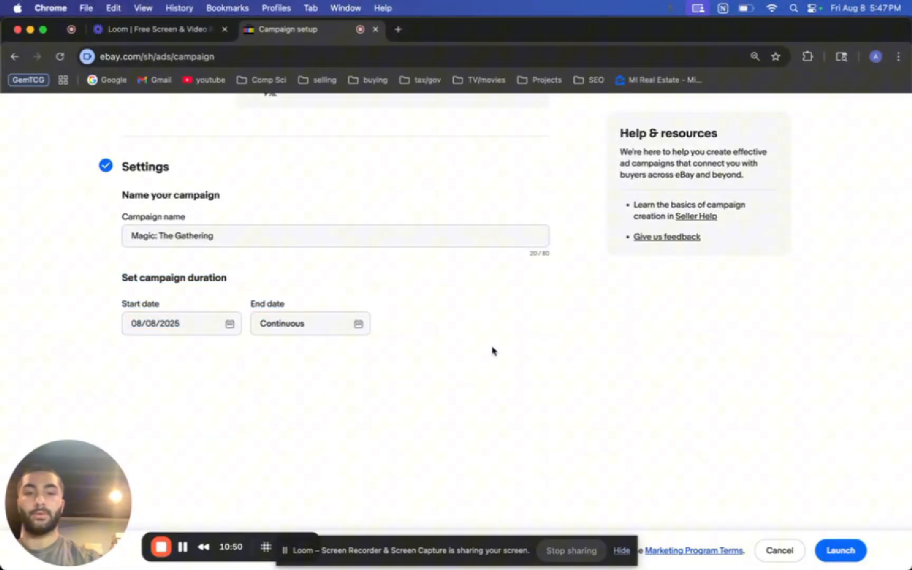
mouse_move(464, 347)
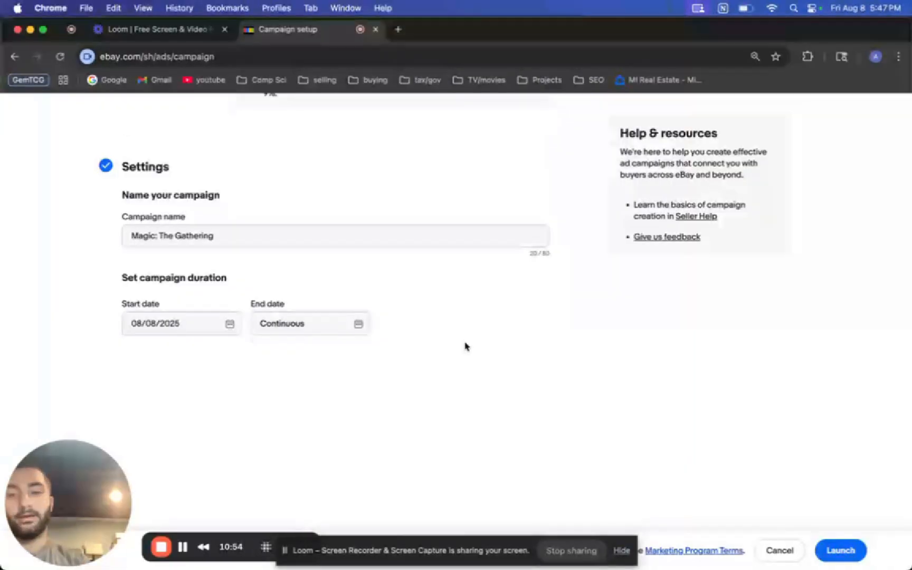
mouse_move(509, 388)
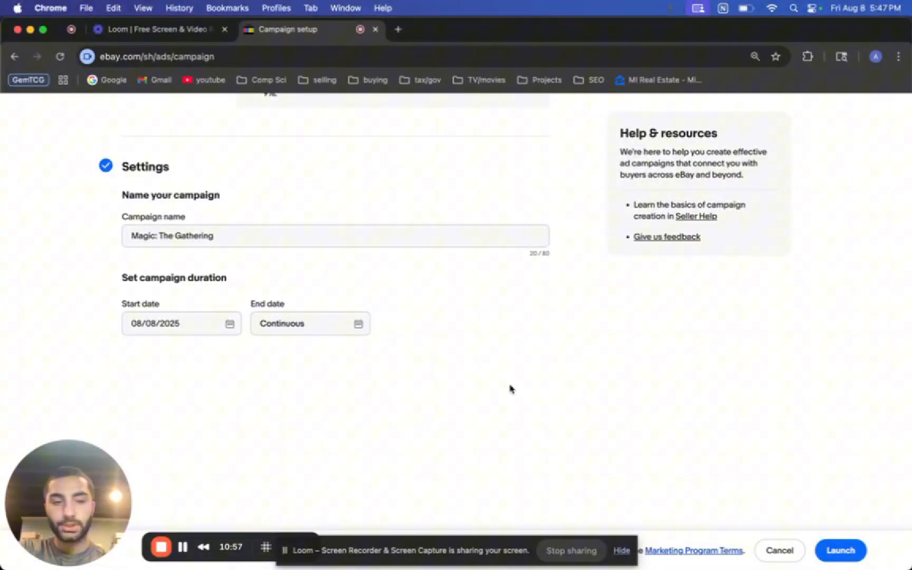
Step: Launch the campaign so it appears as Active on the campaigns dashboard
left_click(839, 550)
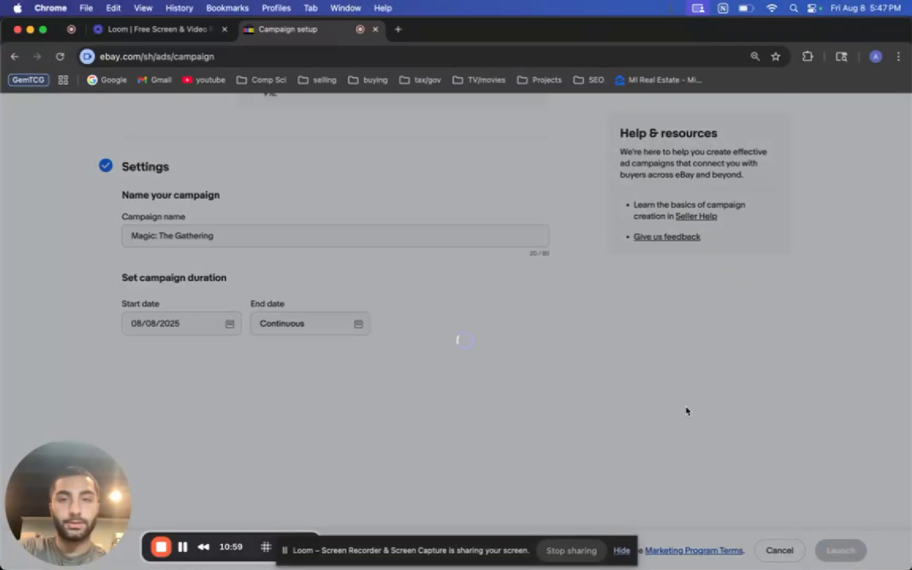
left_click(839, 550)
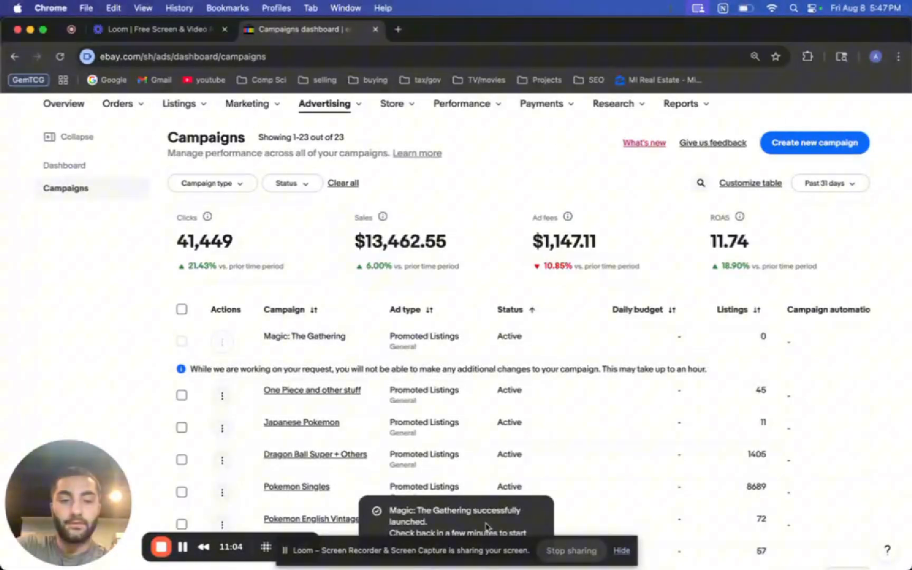
scroll("up", 3)
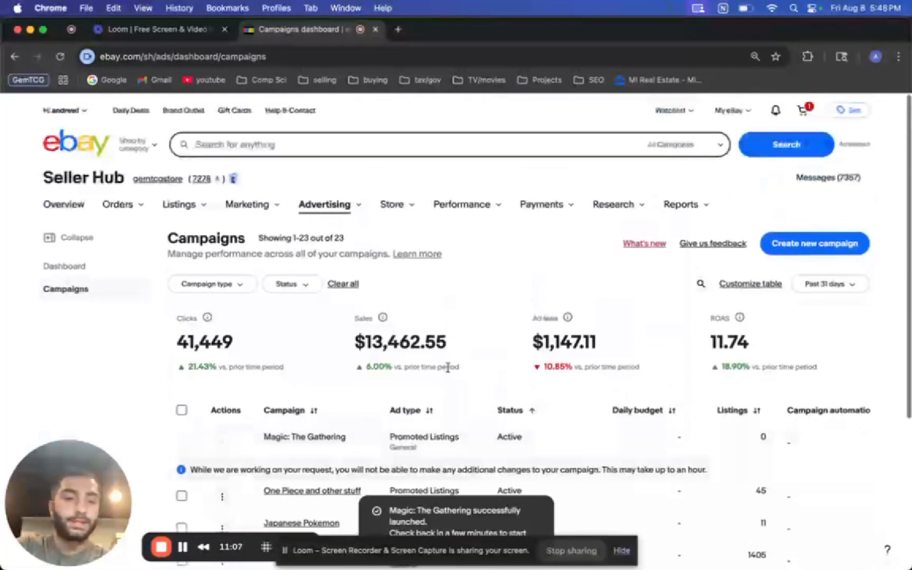
left_click(179, 203)
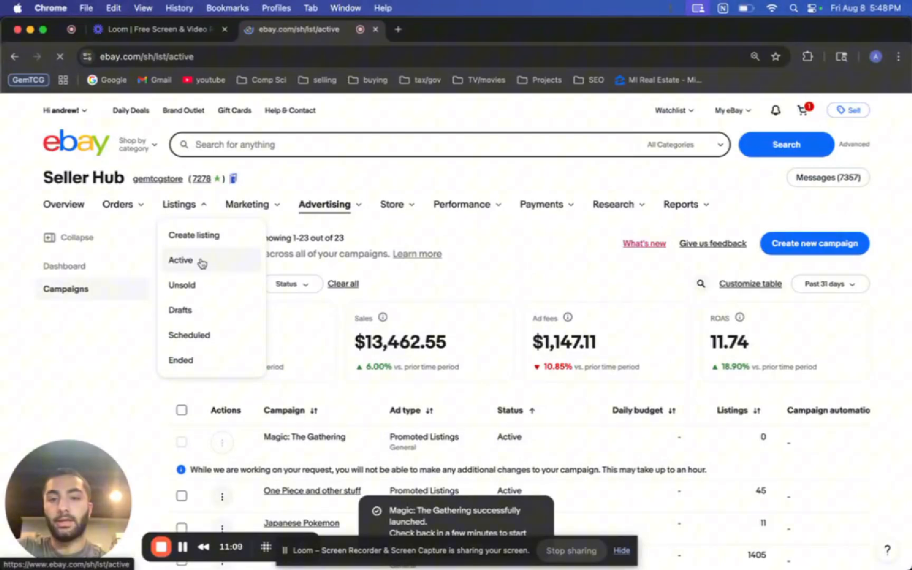
Step: Show active listings and verify the Magic cards appear as promoted in the Promoted Listings column
left_click(180, 260)
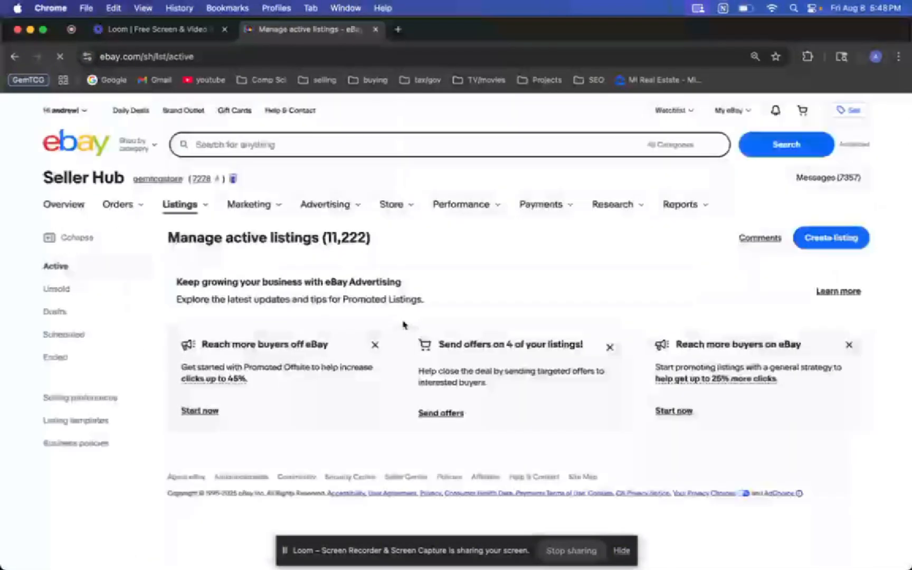
scroll("down", 3)
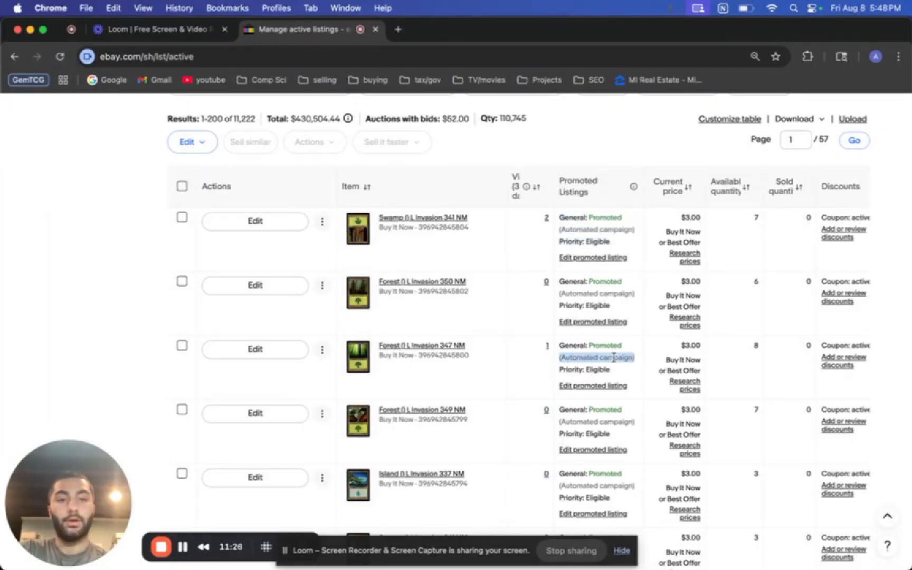
scroll("down", 3)
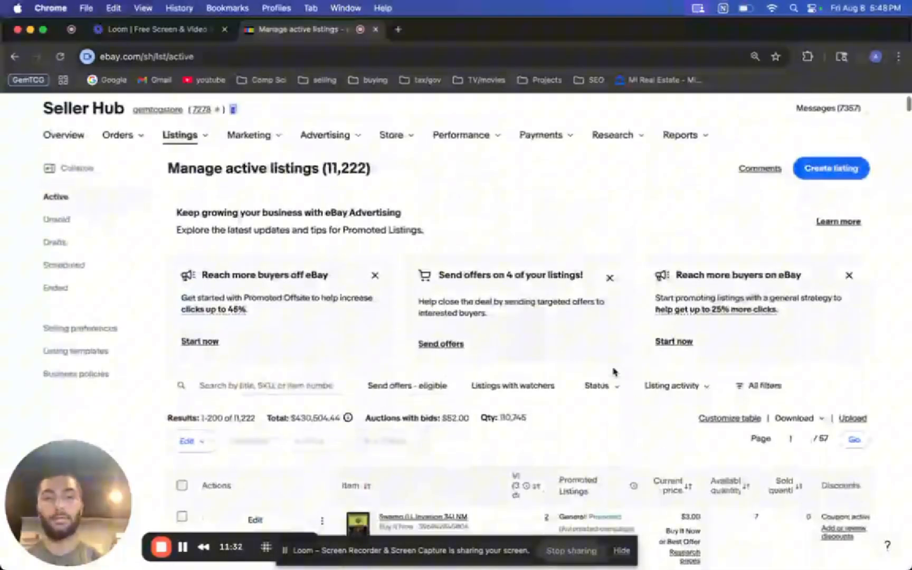
scroll("down", 3)
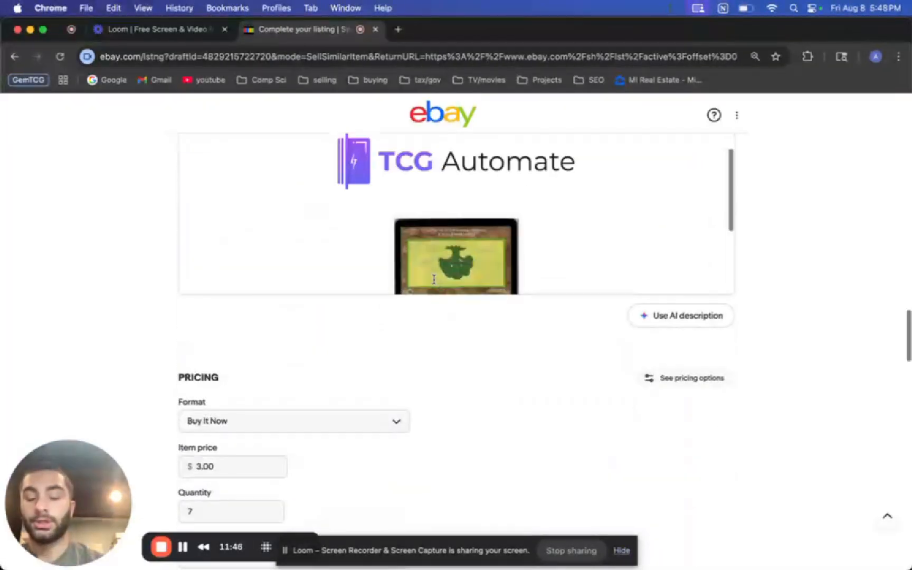
Step: Review the draft's Promote your listing section, then abandon it and return to active listings
scroll("down", 3)
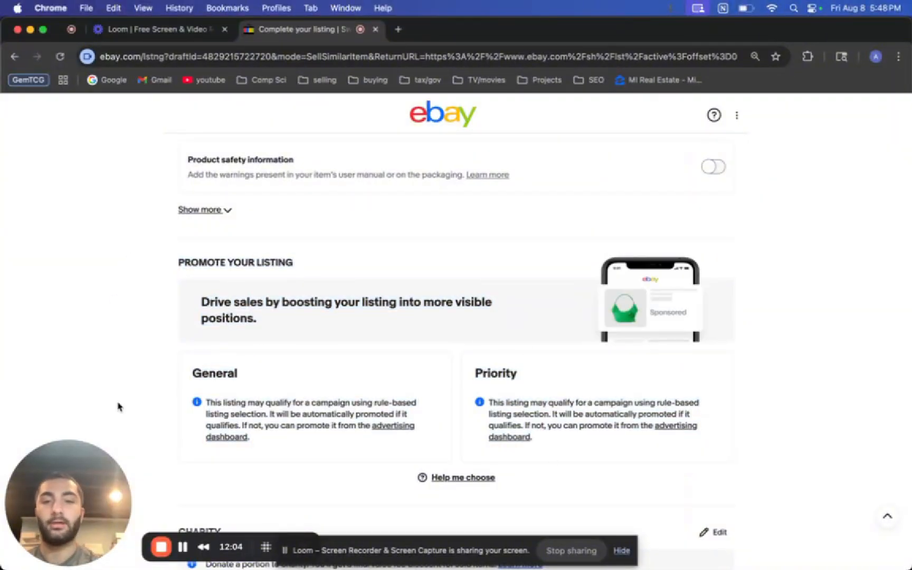
scroll("down", 3)
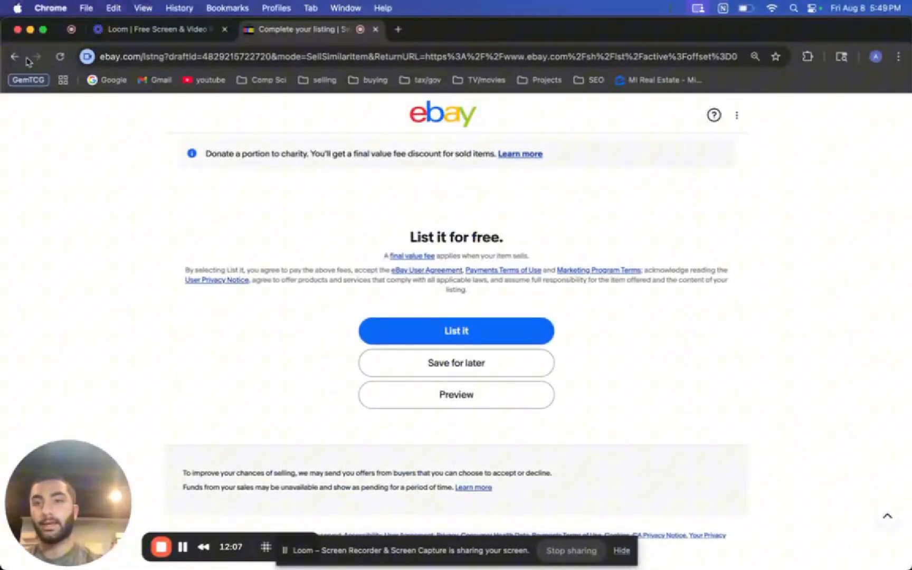
left_click(455, 330)
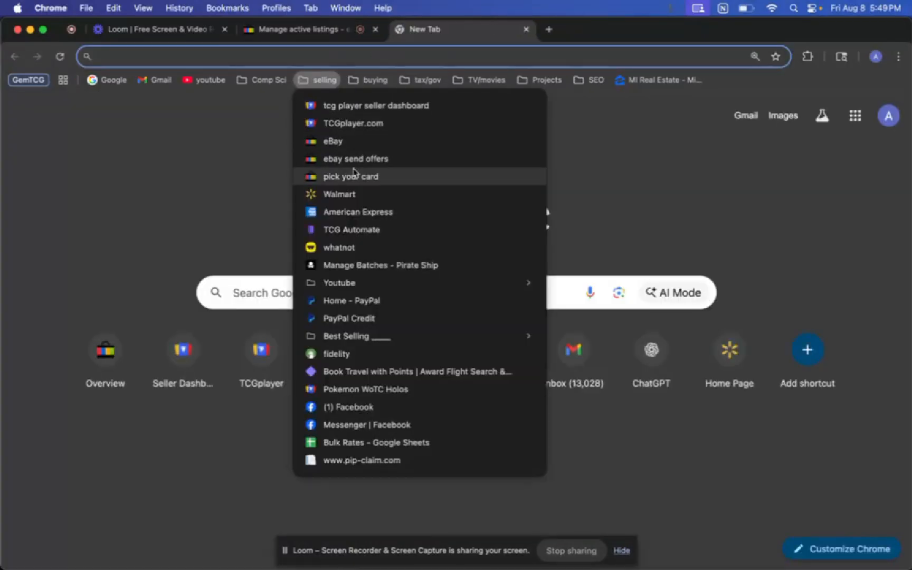
Step: Begin a TCG Automate card batch upload named ma-19 in the Magic: The Gathering category
left_click(351, 229)
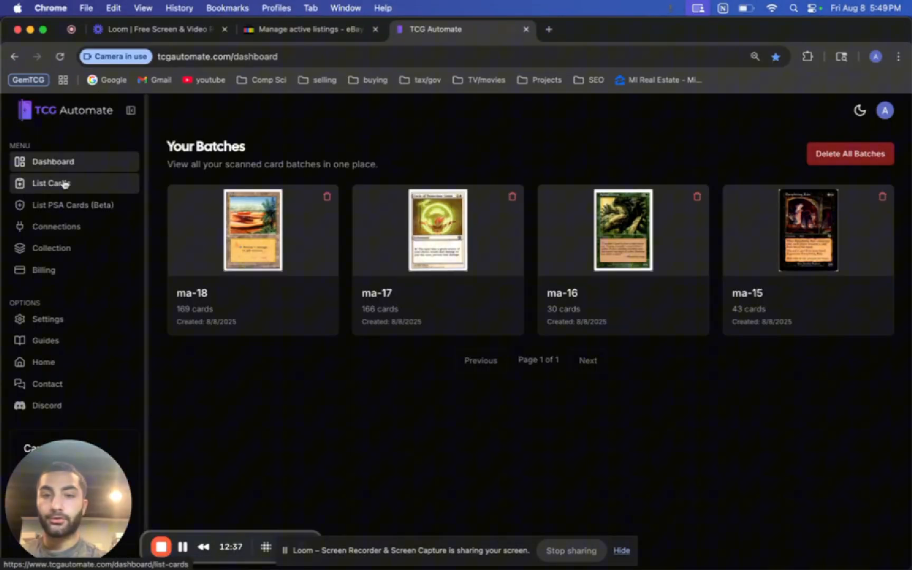
left_click(51, 182)
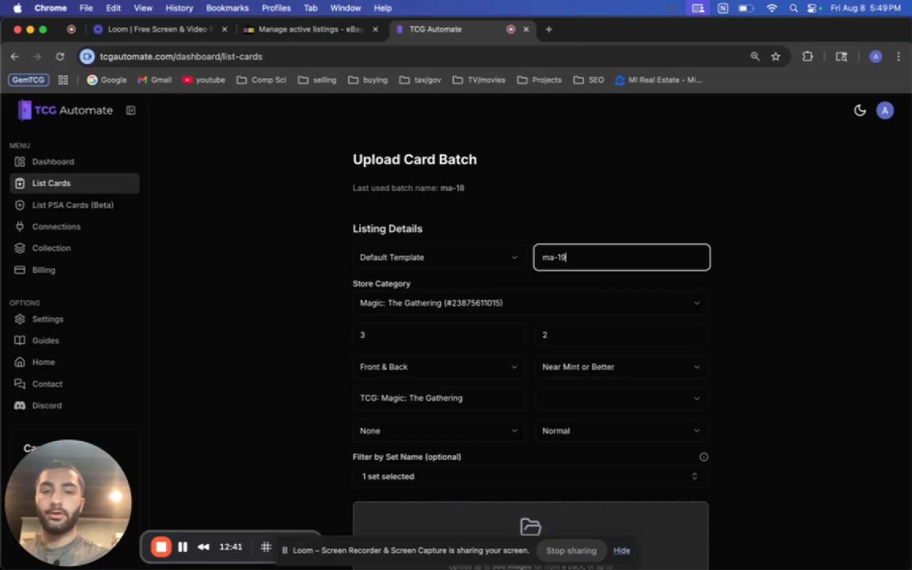
scroll("down", 3)
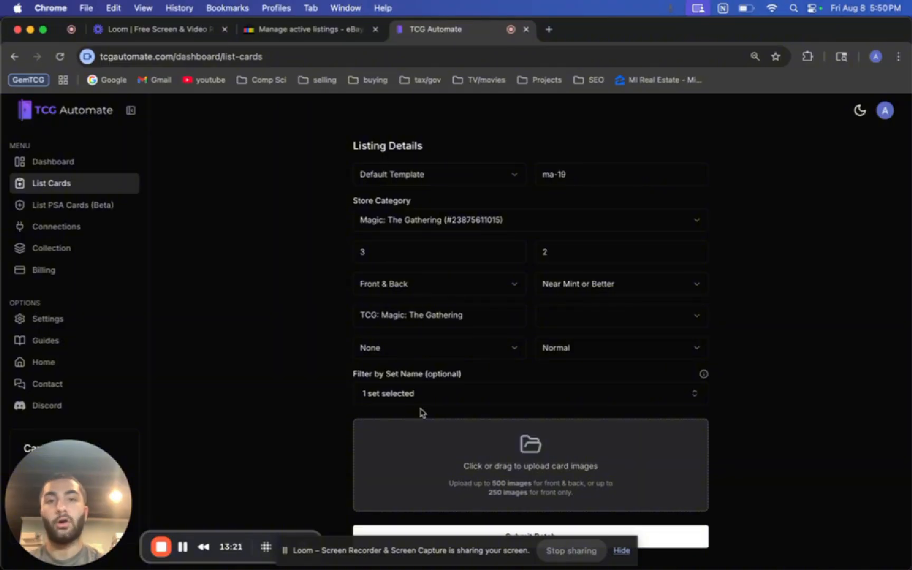
mouse_move(419, 406)
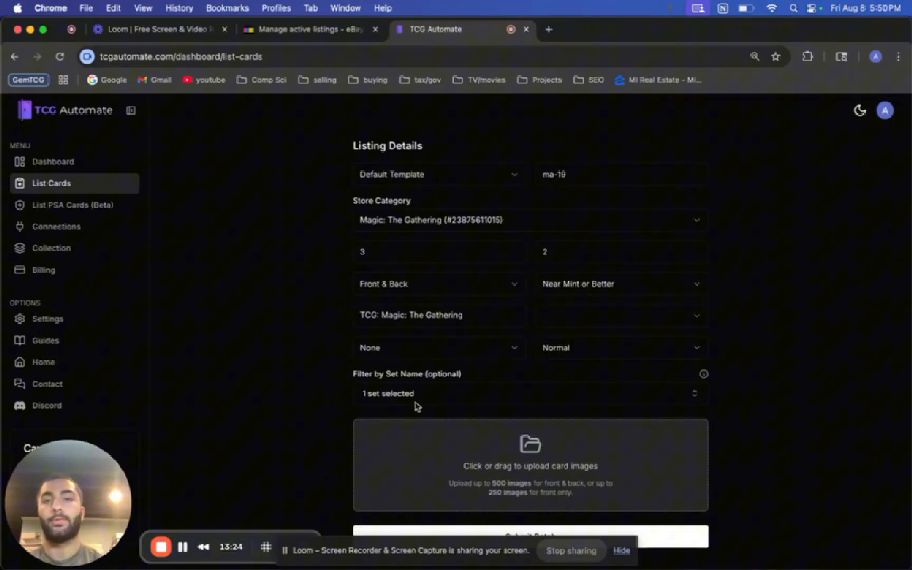
left_click(308, 29)
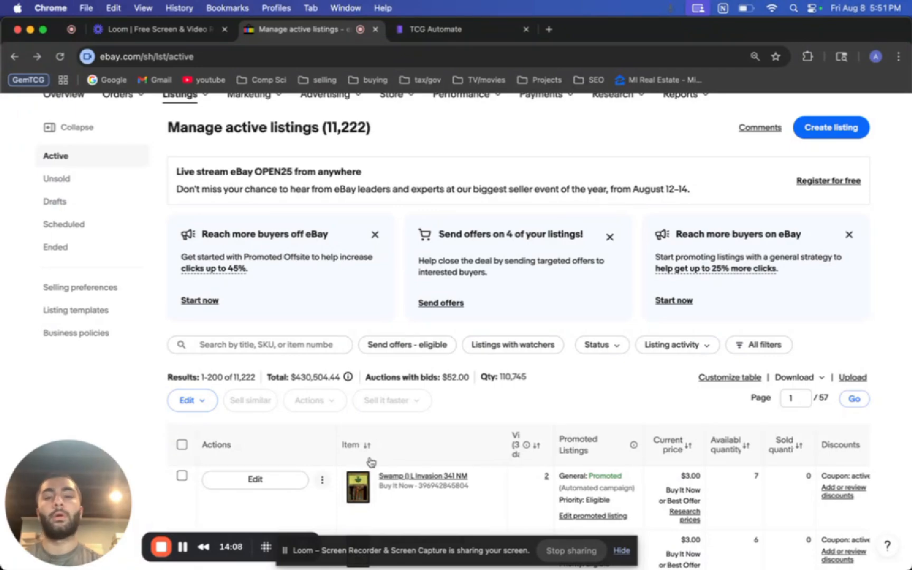
Step: Go to Manage subscription from the Store menu and choose Change subscription to see other plans
scroll("up", 3)
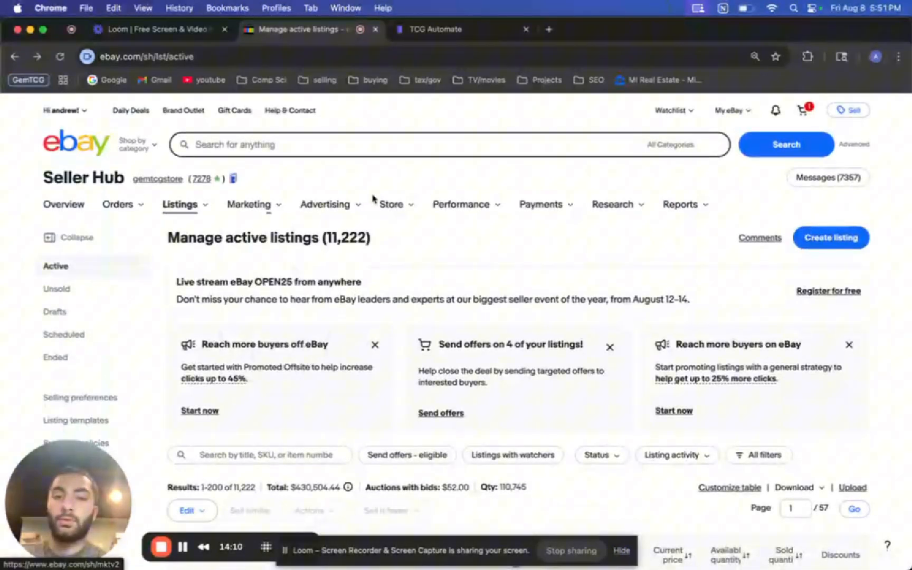
left_click(392, 203)
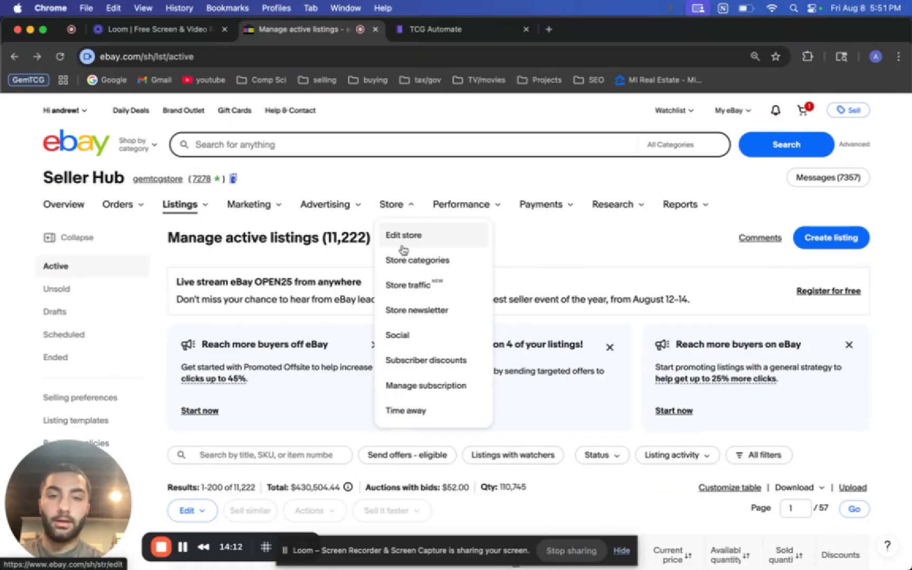
left_click(425, 385)
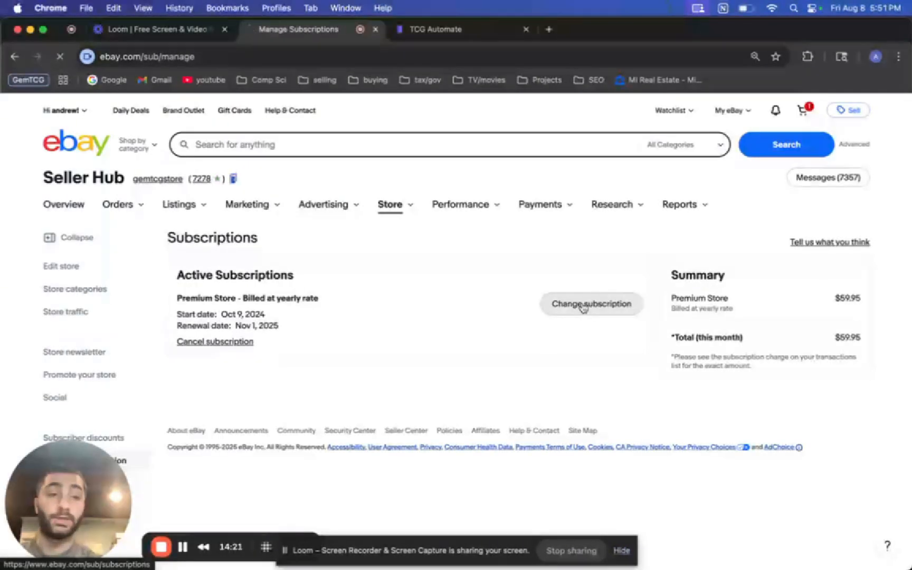
left_click(591, 304)
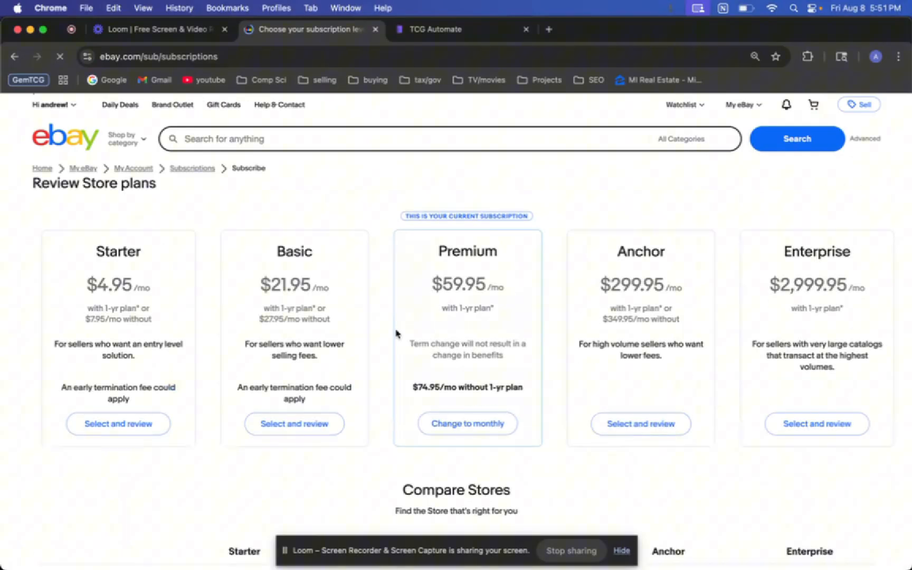
Step: Look over the Store plans' pricing in the Compare Stores table
scroll("down", 3)
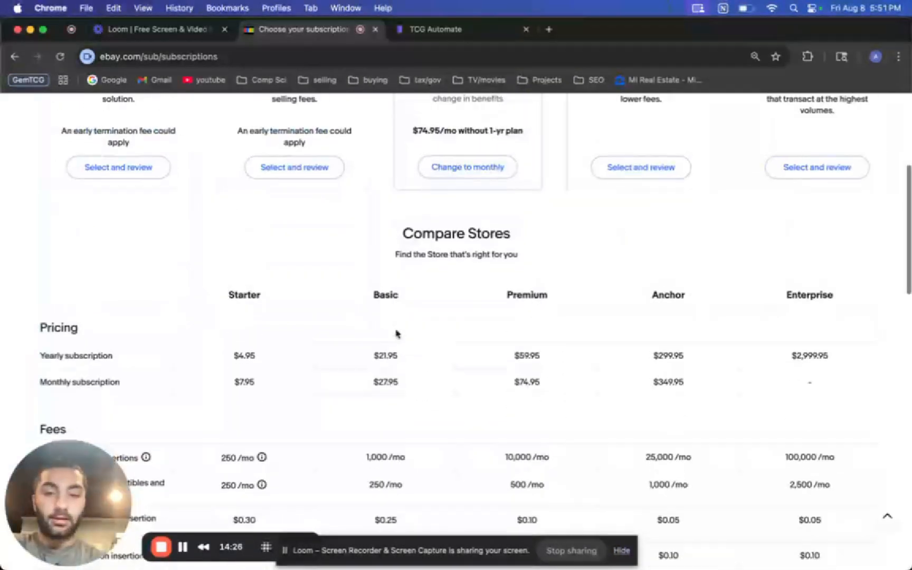
scroll("up", 3)
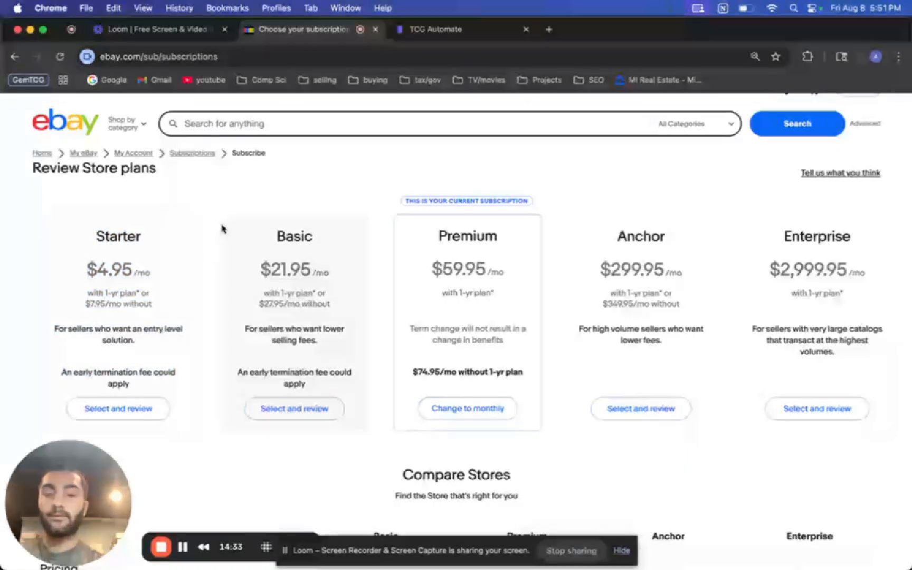
scroll("down", 3)
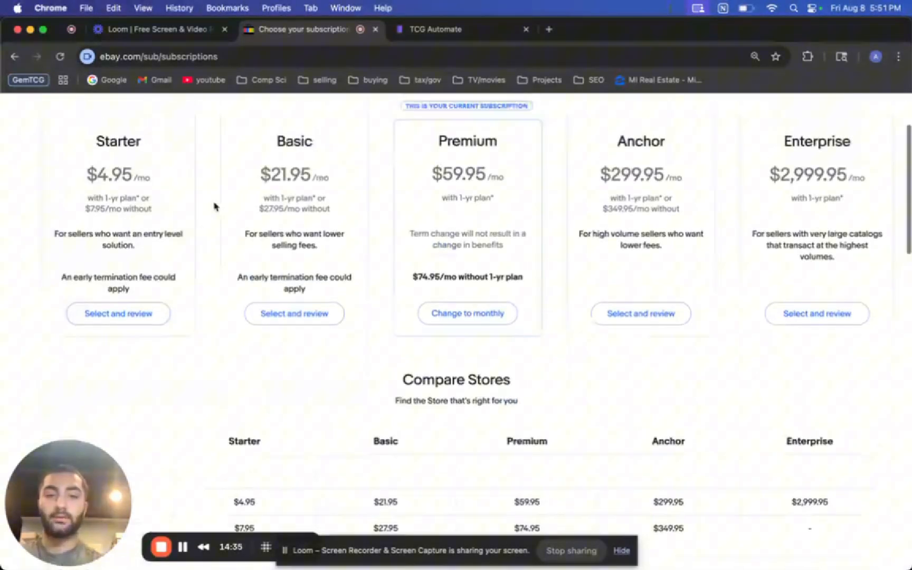
scroll("down", 3)
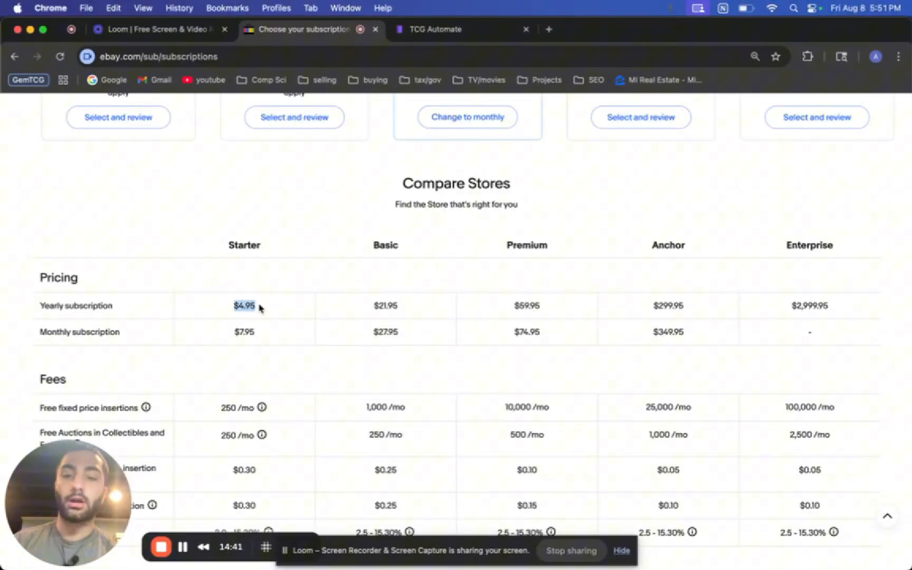
scroll("up", 3)
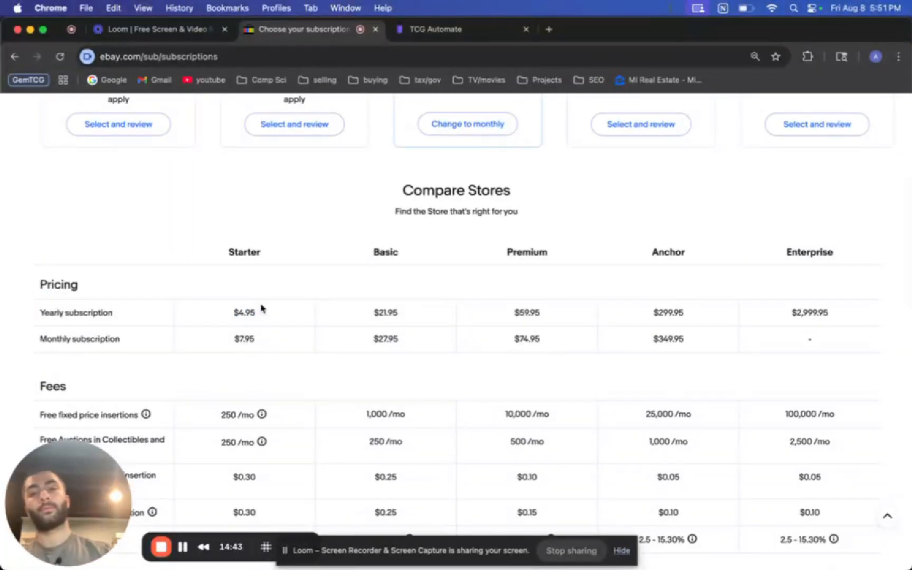
mouse_move(220, 322)
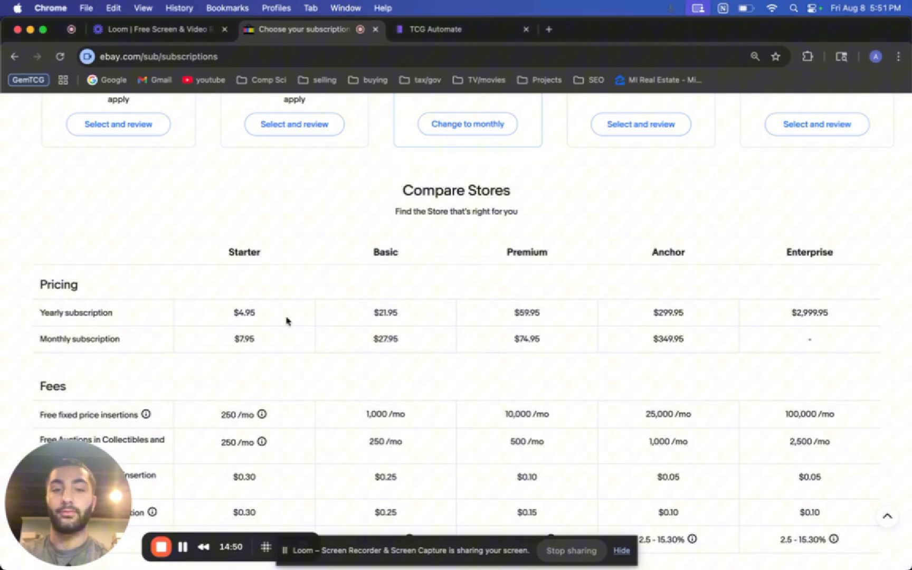
Step: Review the plans' fees and benefits, then return to the Premium yearly subscription summary
scroll("up", 3)
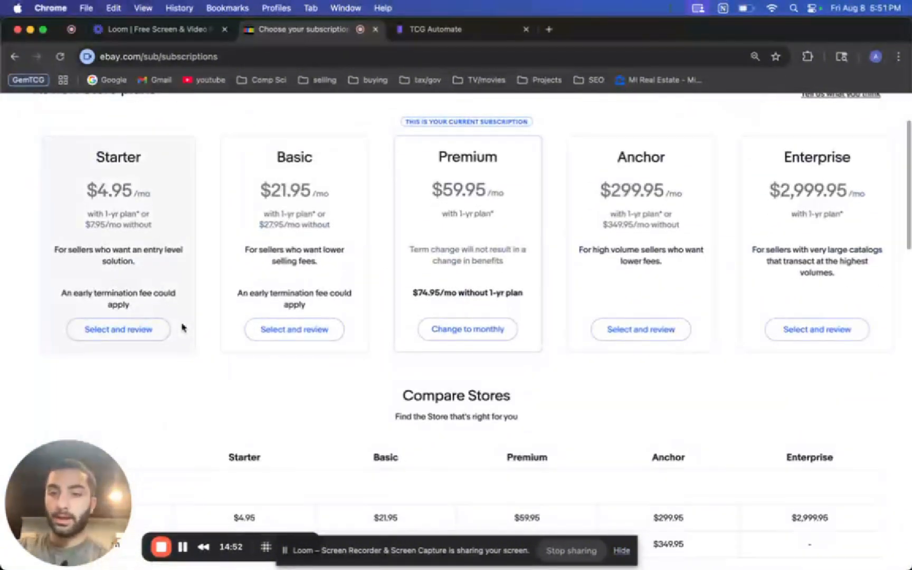
scroll("down", 3)
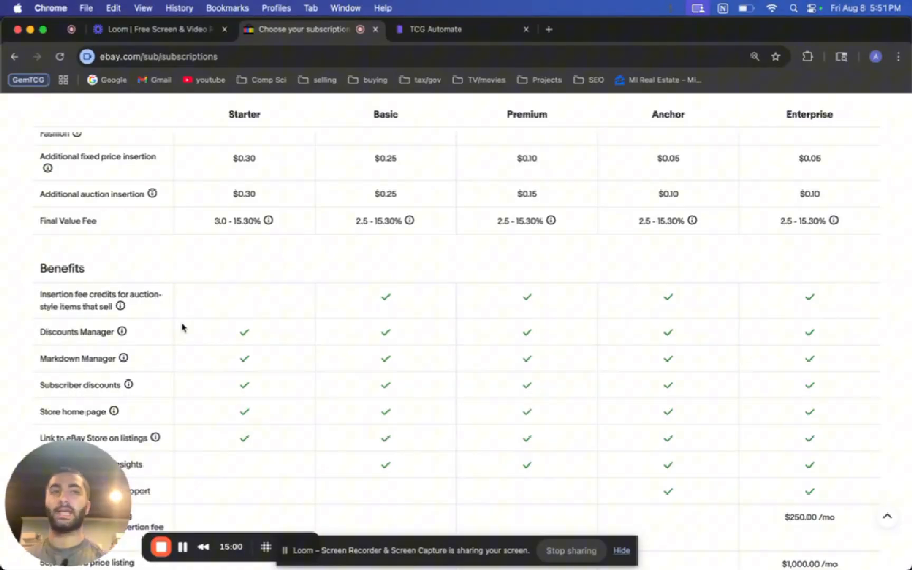
mouse_move(118, 341)
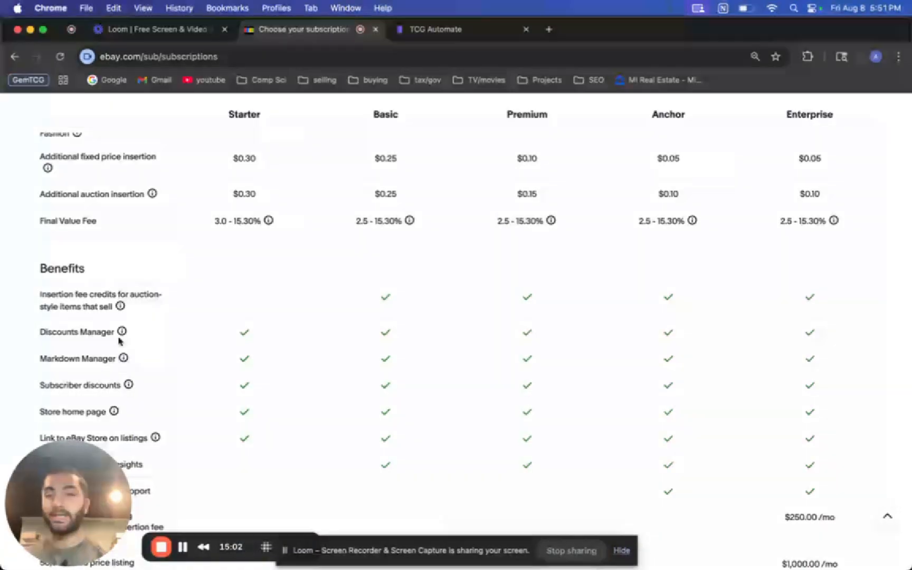
scroll("down", 3)
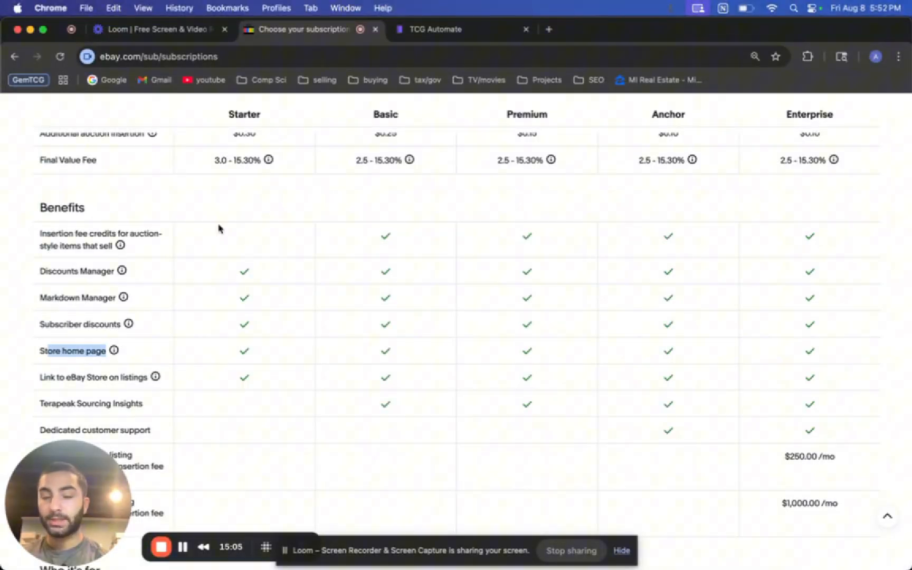
mouse_move(257, 311)
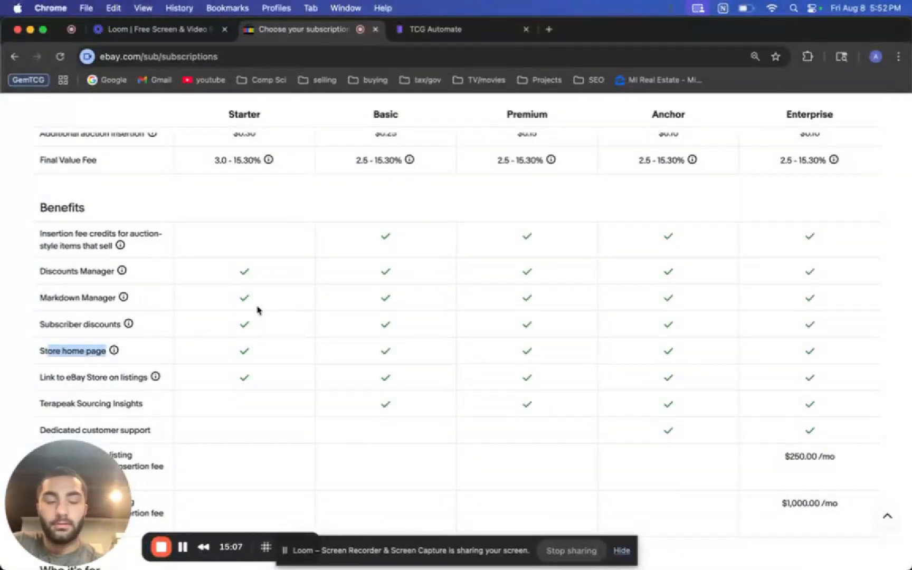
scroll("down", 3)
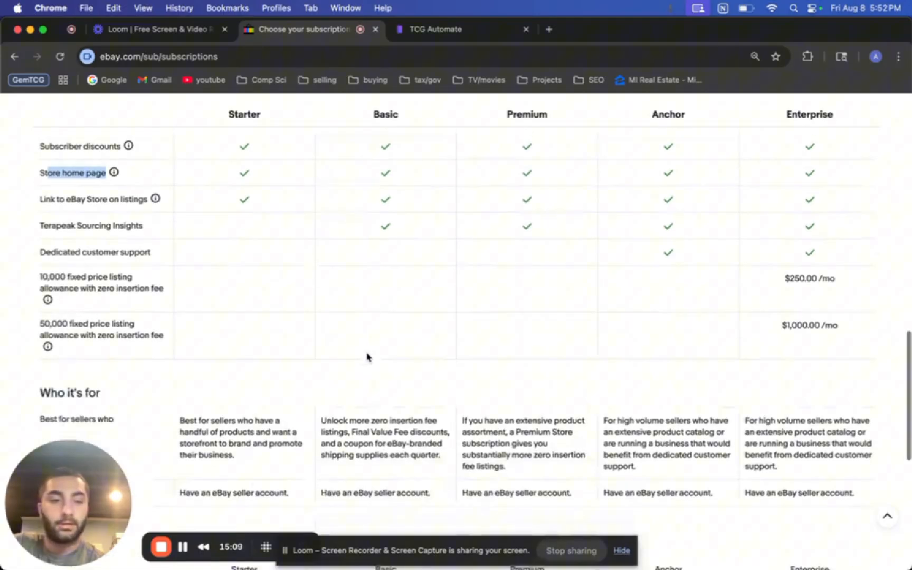
scroll("up", 3)
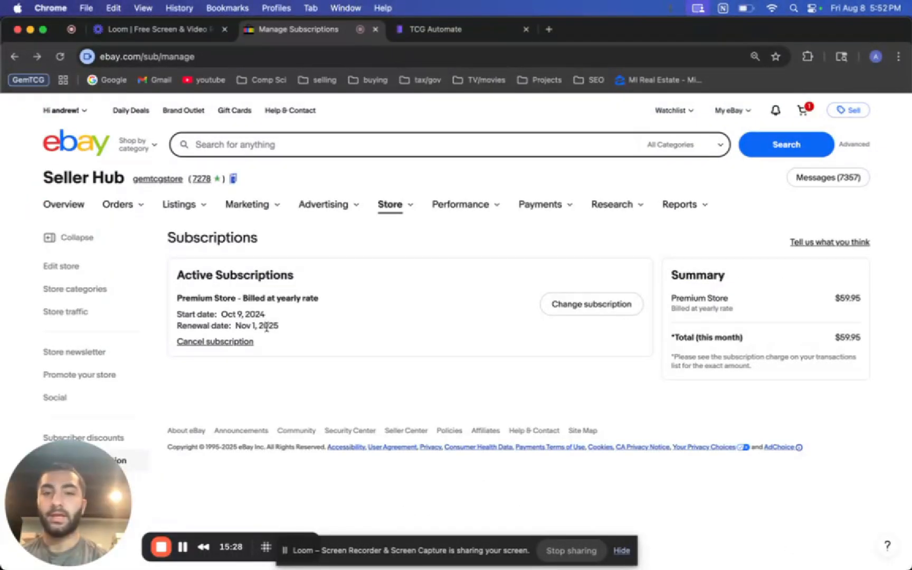
left_click(389, 204)
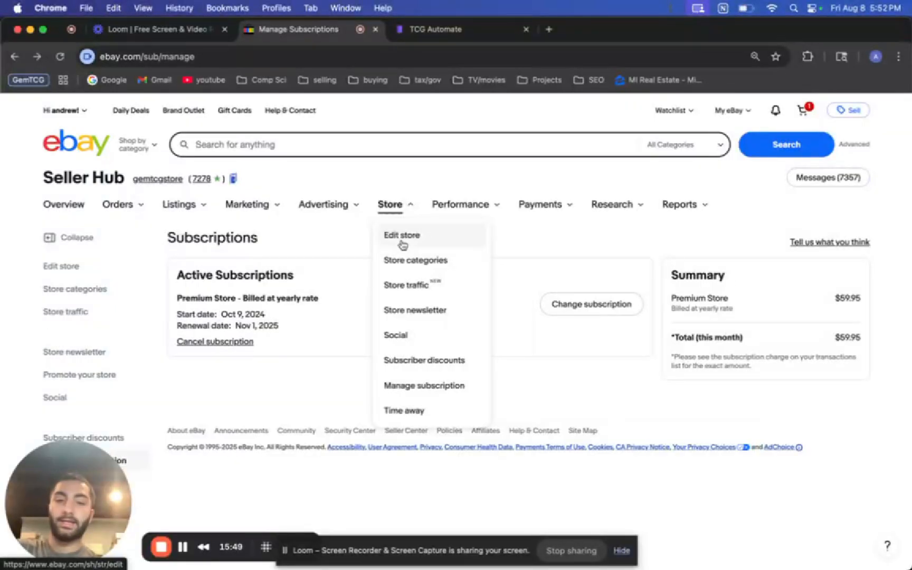
left_click(326, 319)
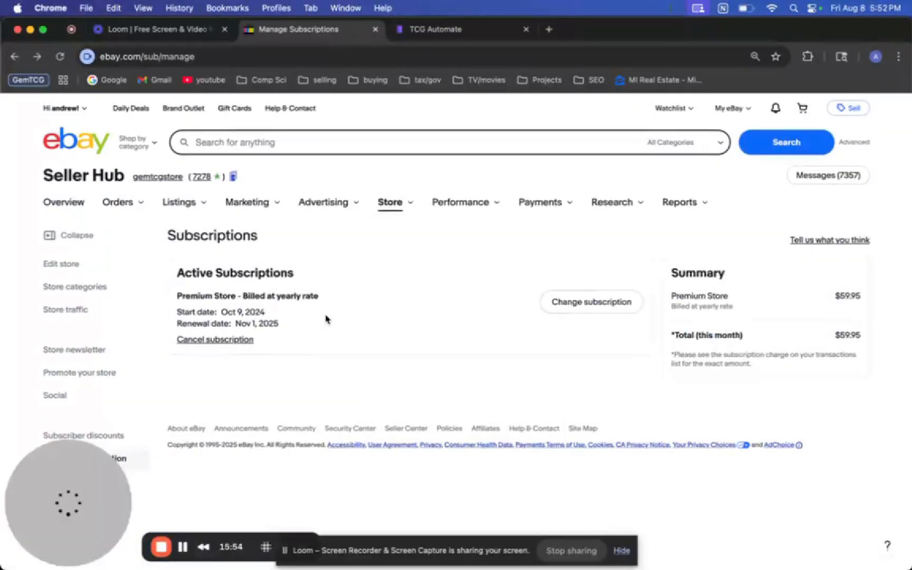
Step: Reopen Review Store plans and scan the Compare Stores pricing and insertion fees
left_click(590, 301)
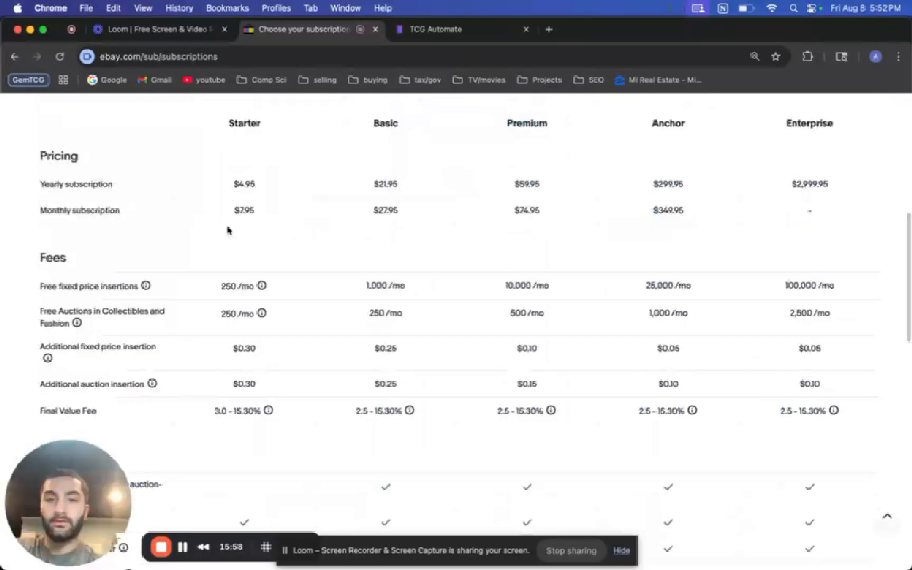
scroll("up", 3)
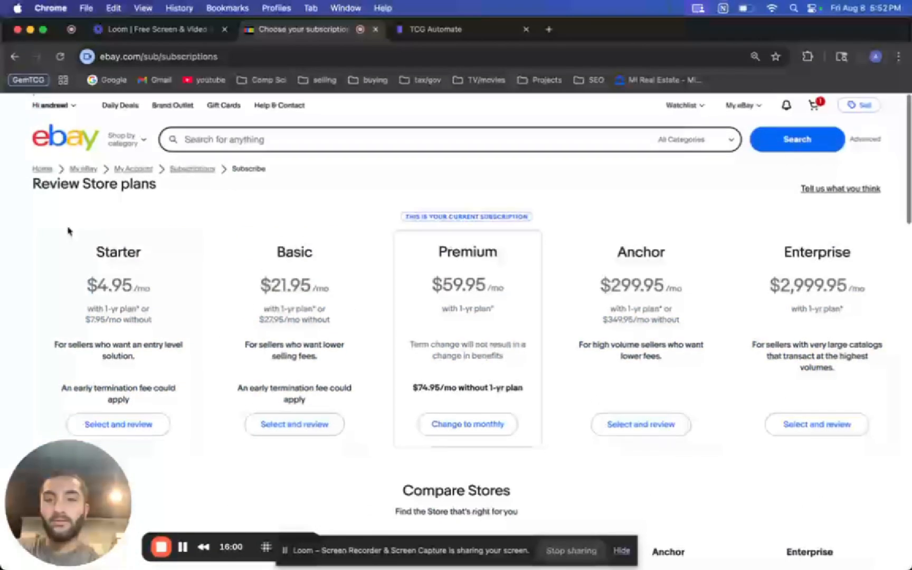
scroll("down", 3)
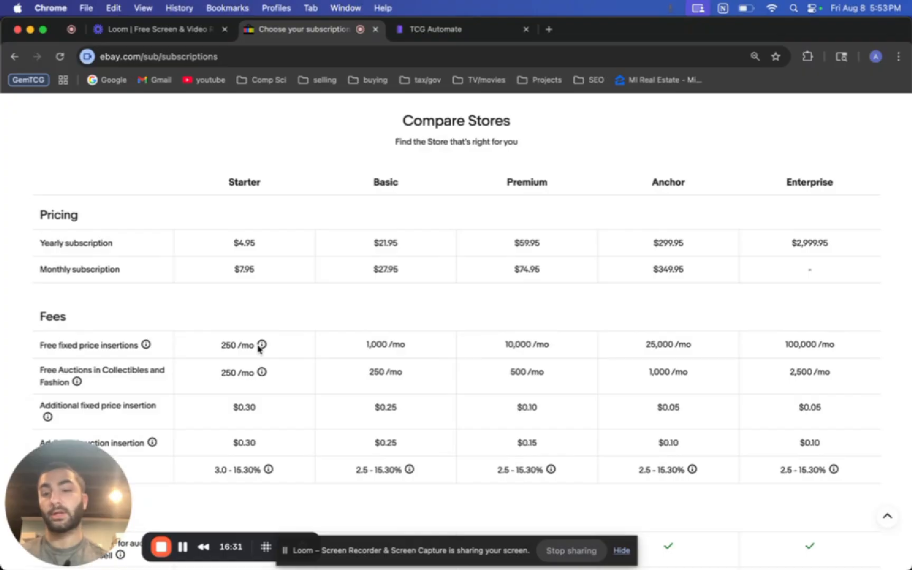
scroll("up", 3)
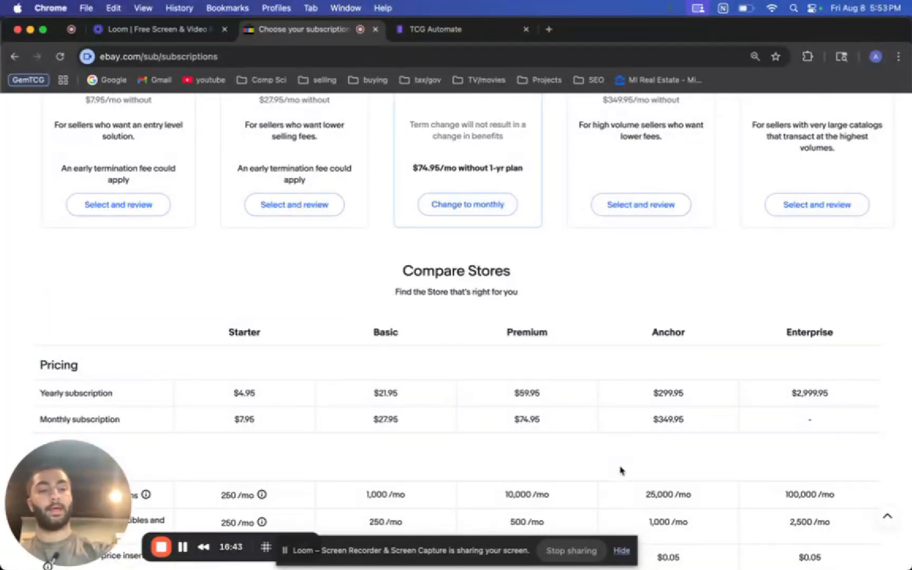
mouse_move(450, 482)
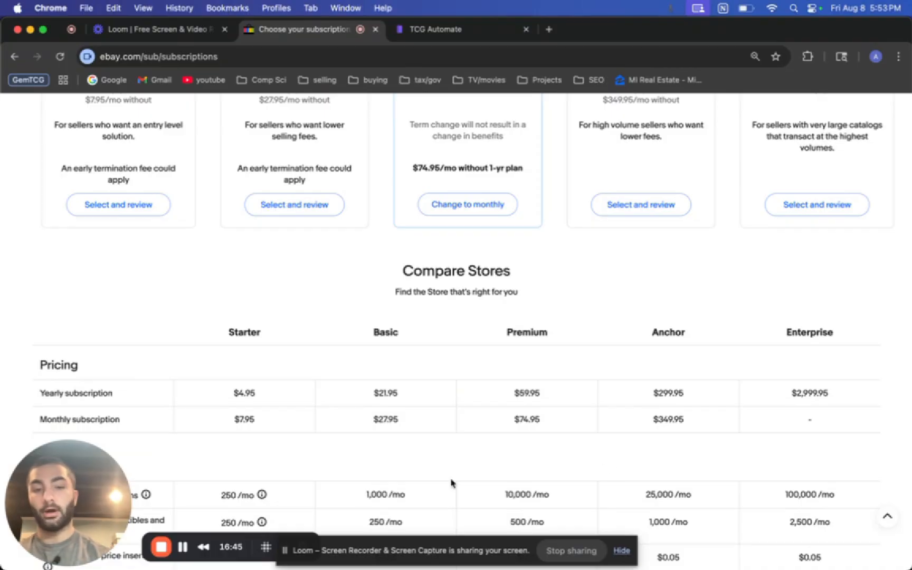